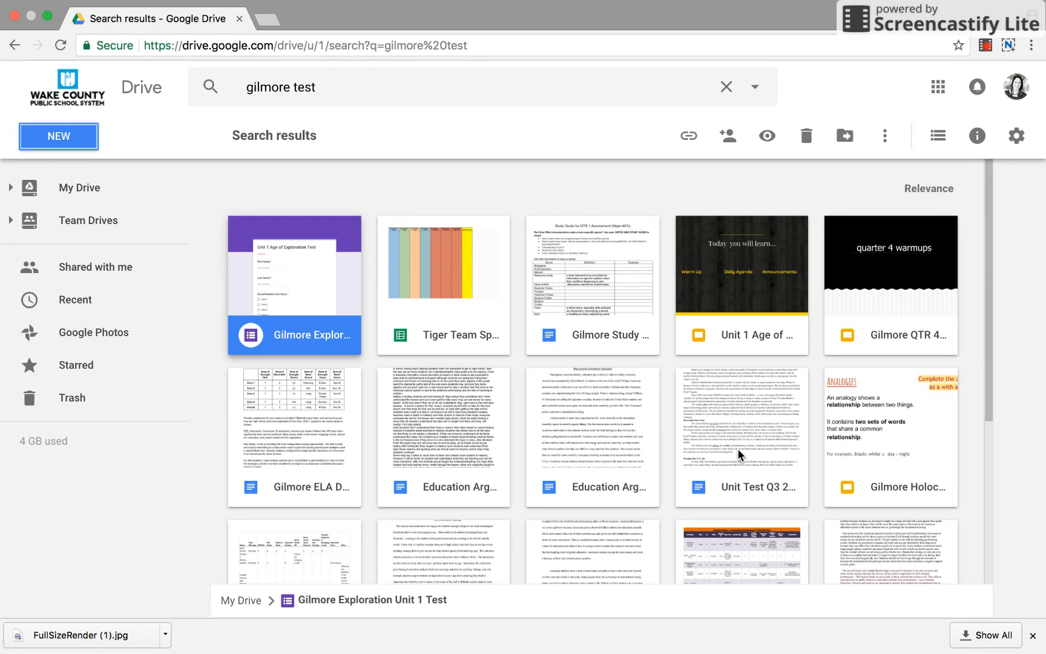
pyautogui.moveTo(169, 314)
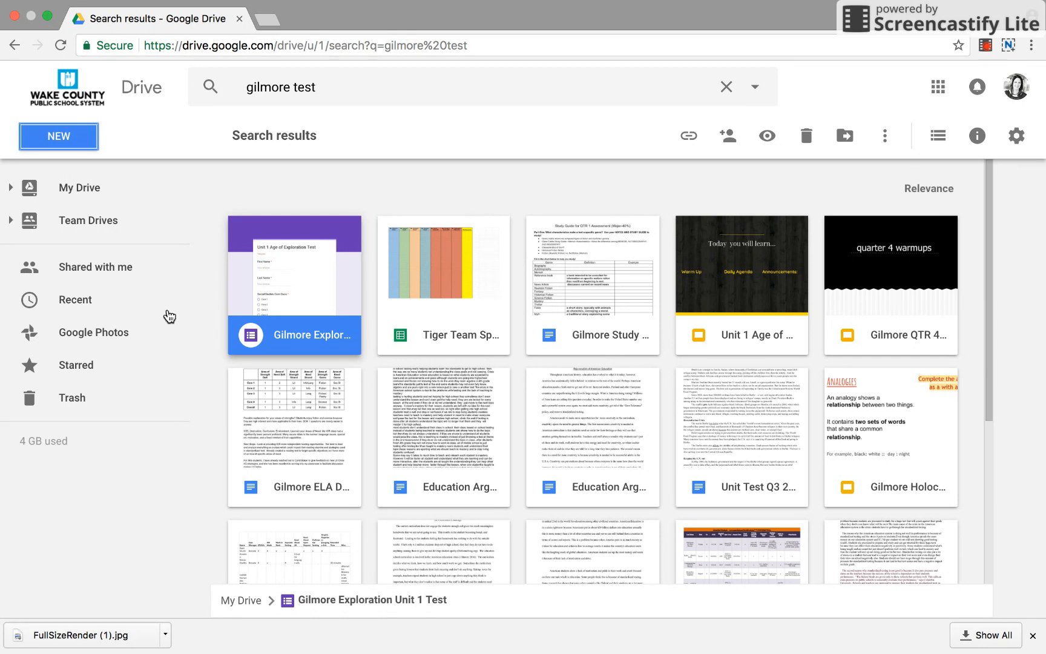
pyautogui.moveTo(70, 137)
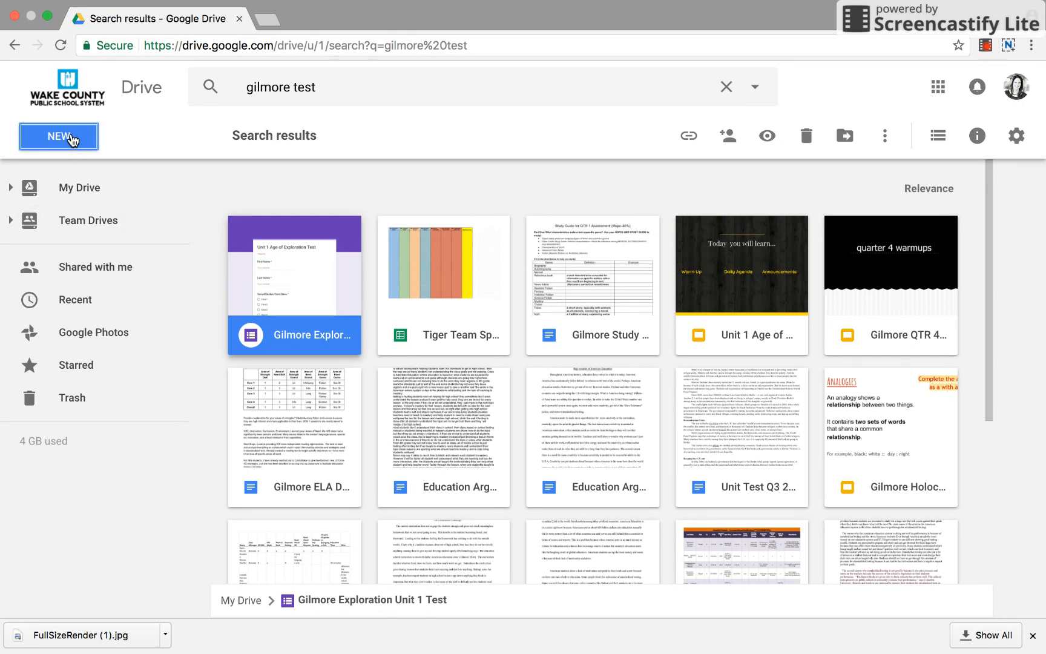
# Create a new blank Google Sites site from Drive's New > More menu.
pyautogui.click(59, 136)
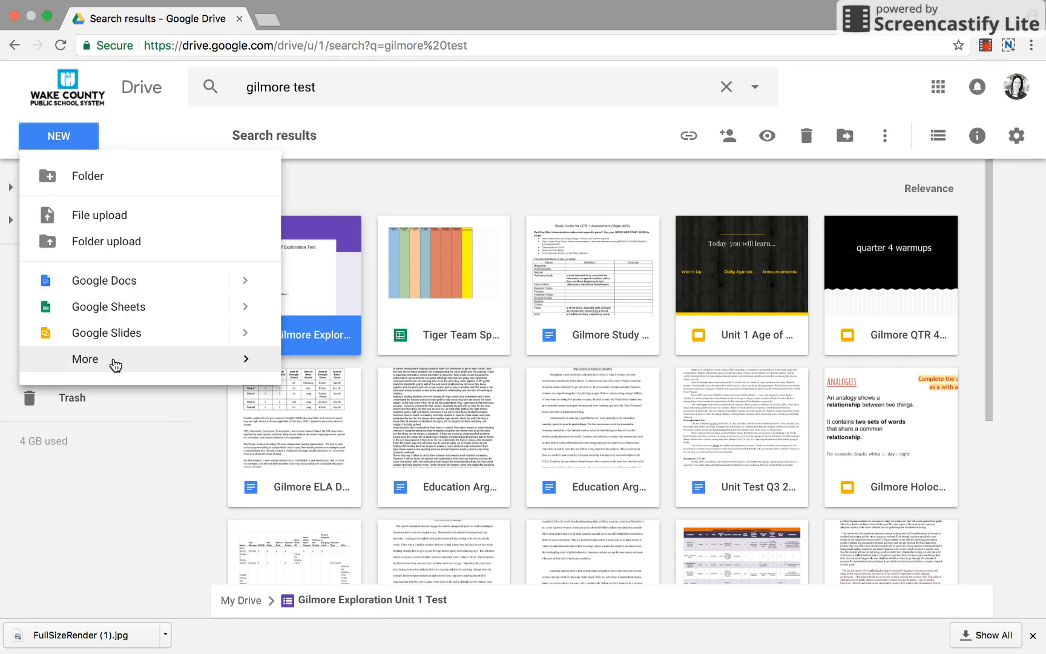
pyautogui.click(85, 359)
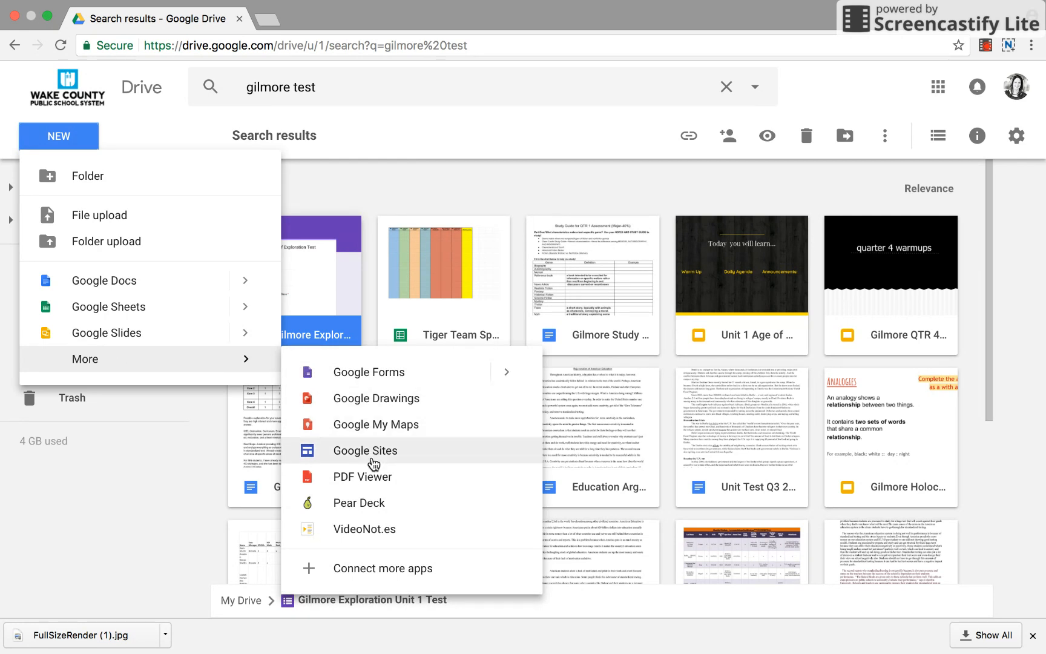
pyautogui.click(365, 450)
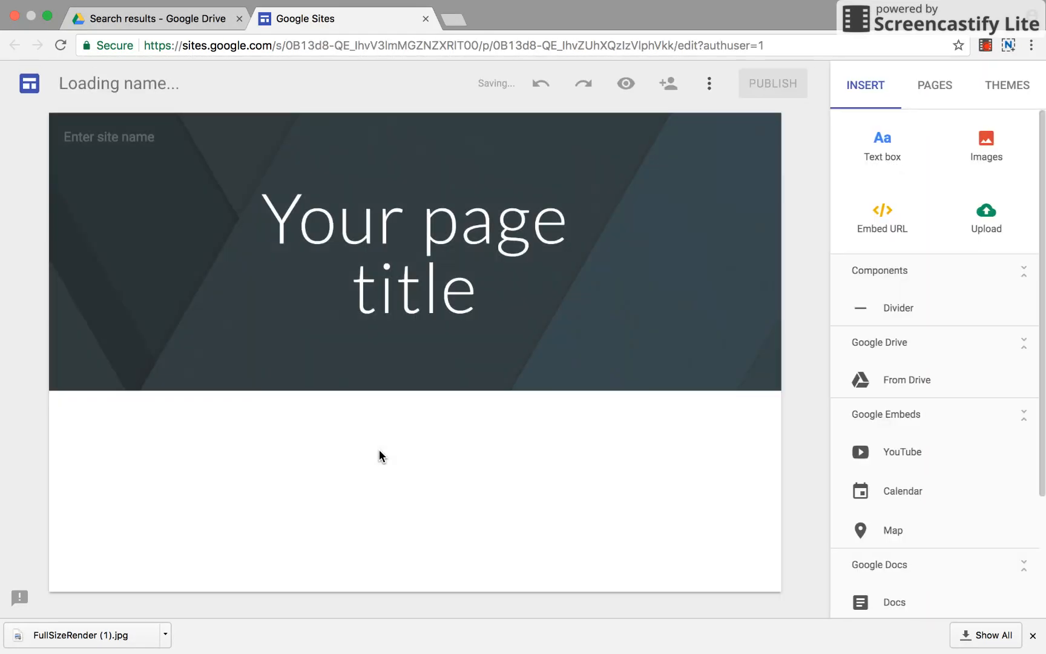
# Rename the untitled site to 'Digital Portfolio'.
pyautogui.click(413, 250)
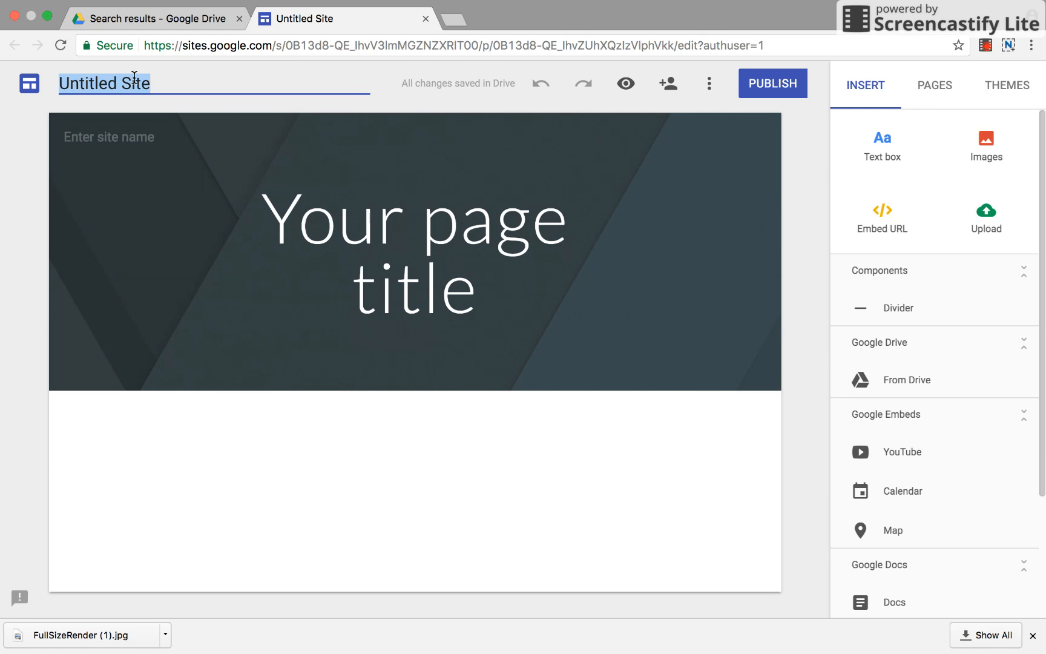
pyautogui.write('D')
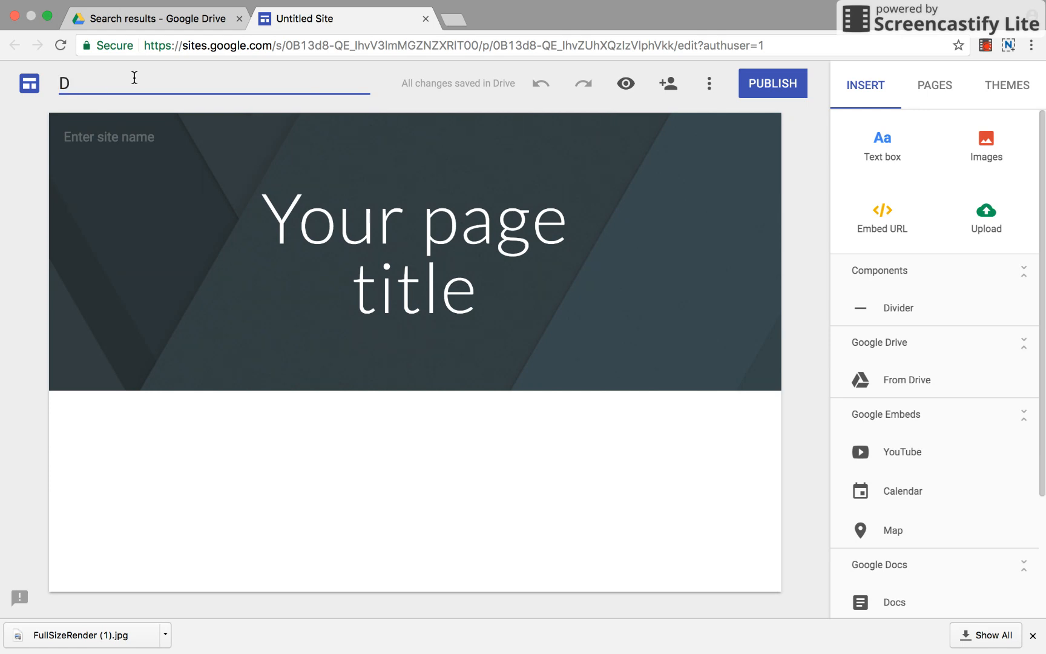
pyautogui.write('igital Por')
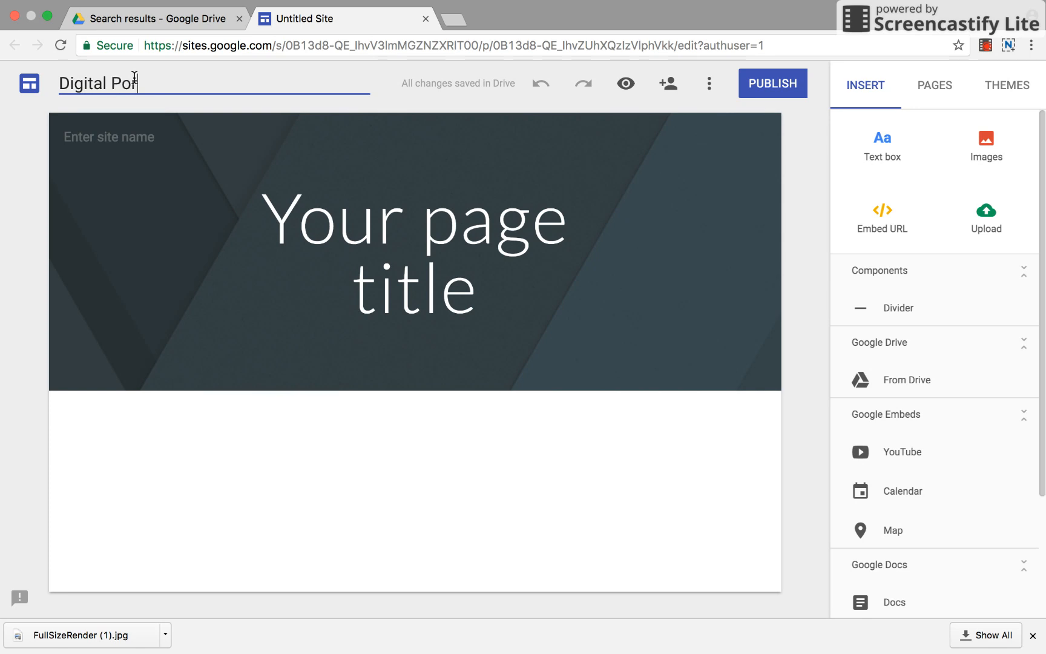
pyautogui.write('tfl')
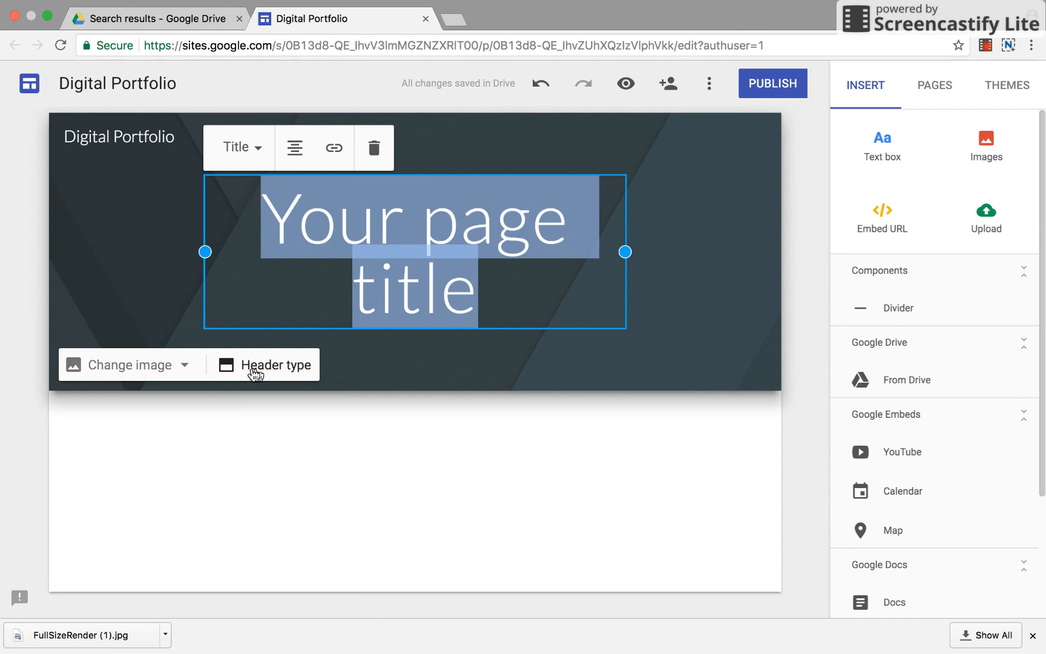
pyautogui.moveTo(267, 380)
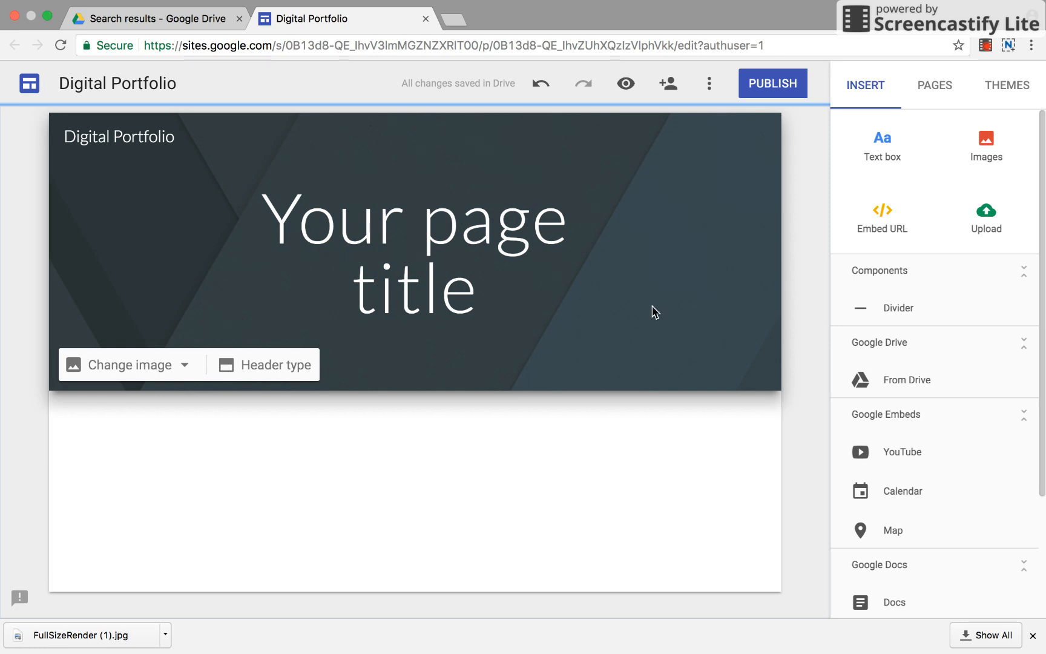
pyautogui.moveTo(661, 235)
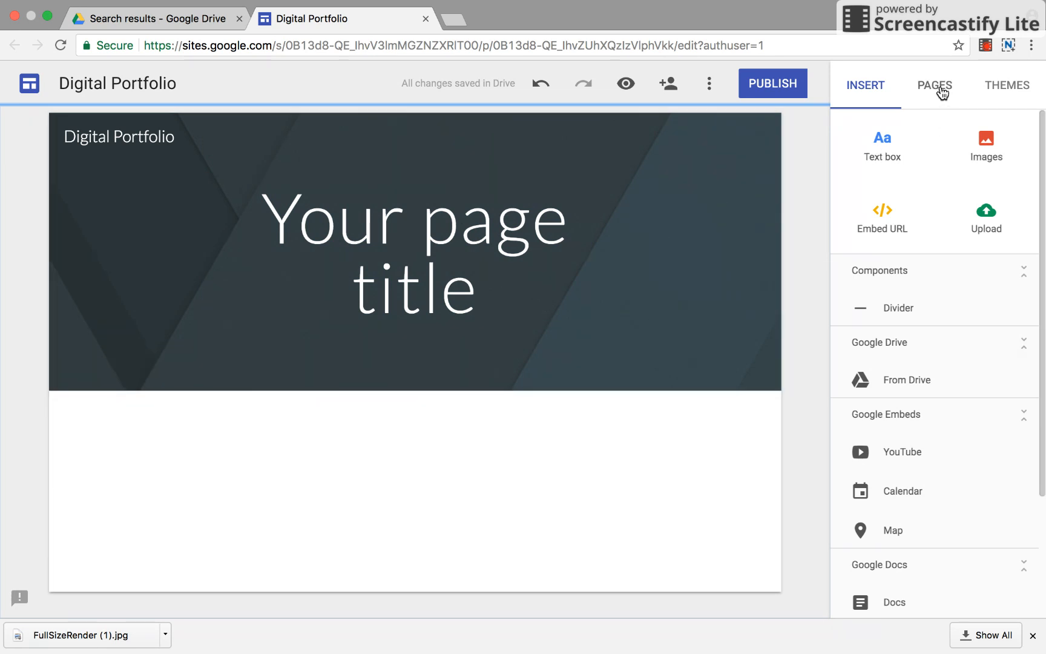
pyautogui.moveTo(882, 145)
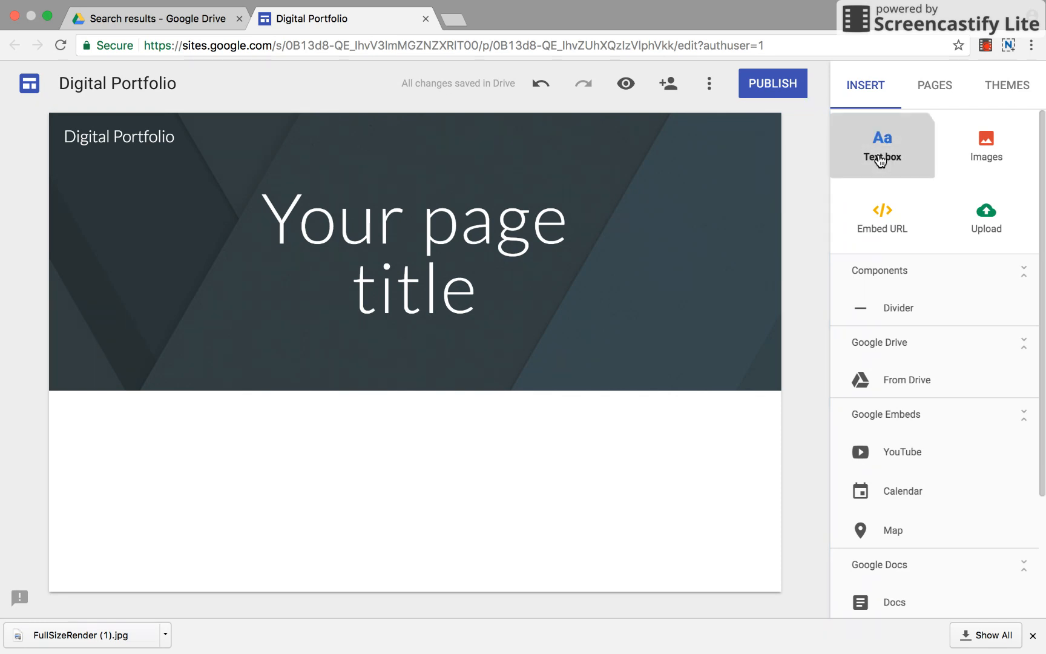
# Insert an empty text box on the Home page and show the Pages list.
pyautogui.click(882, 145)
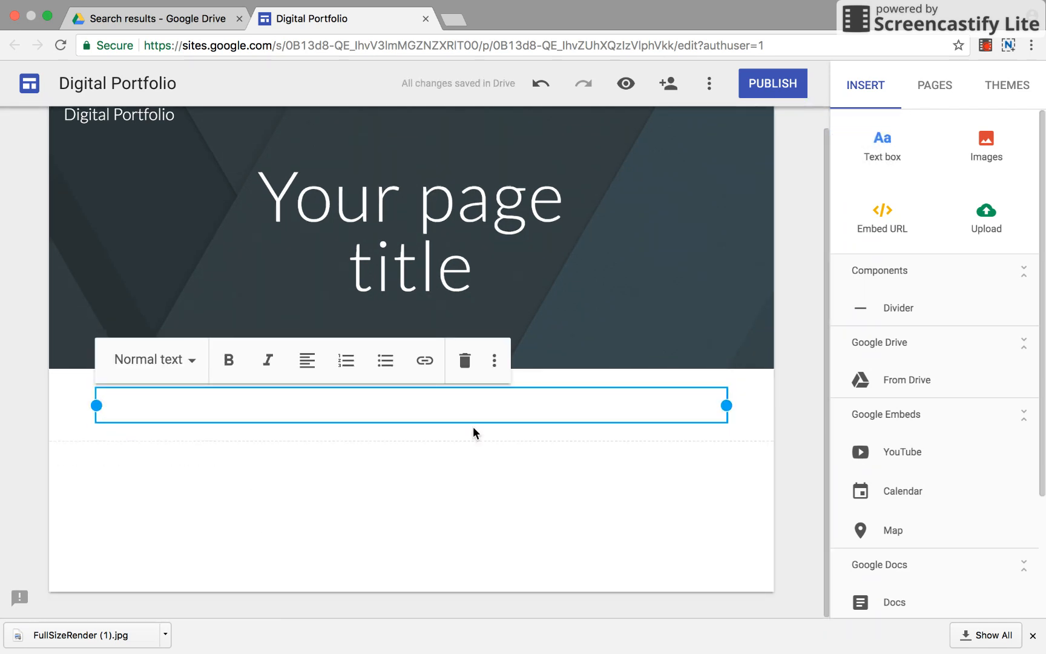
pyautogui.moveTo(987, 214)
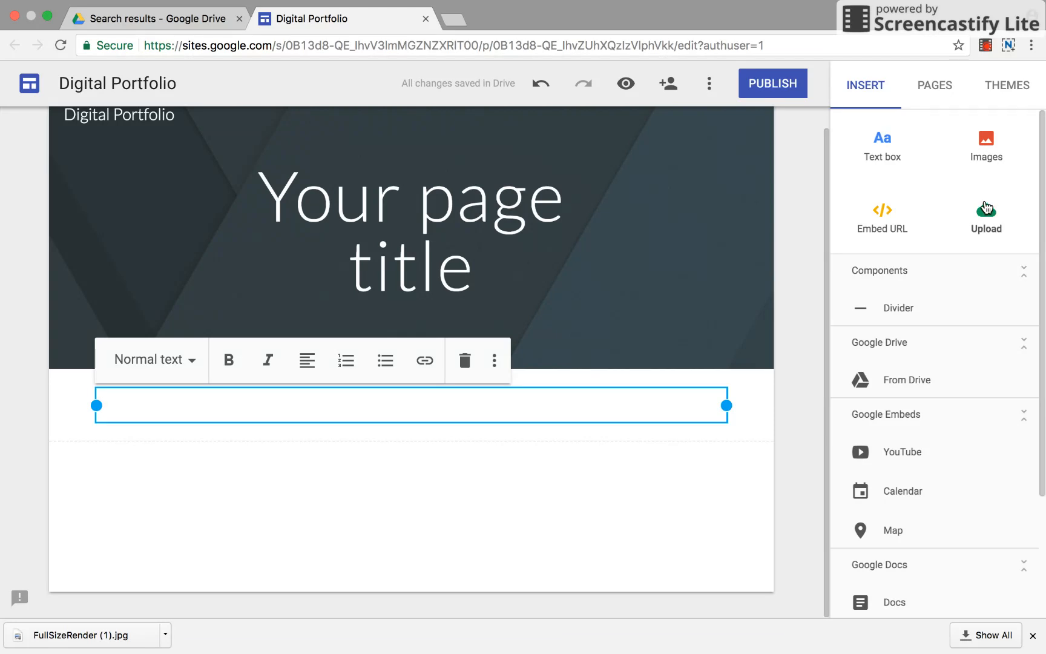
pyautogui.moveTo(914, 308)
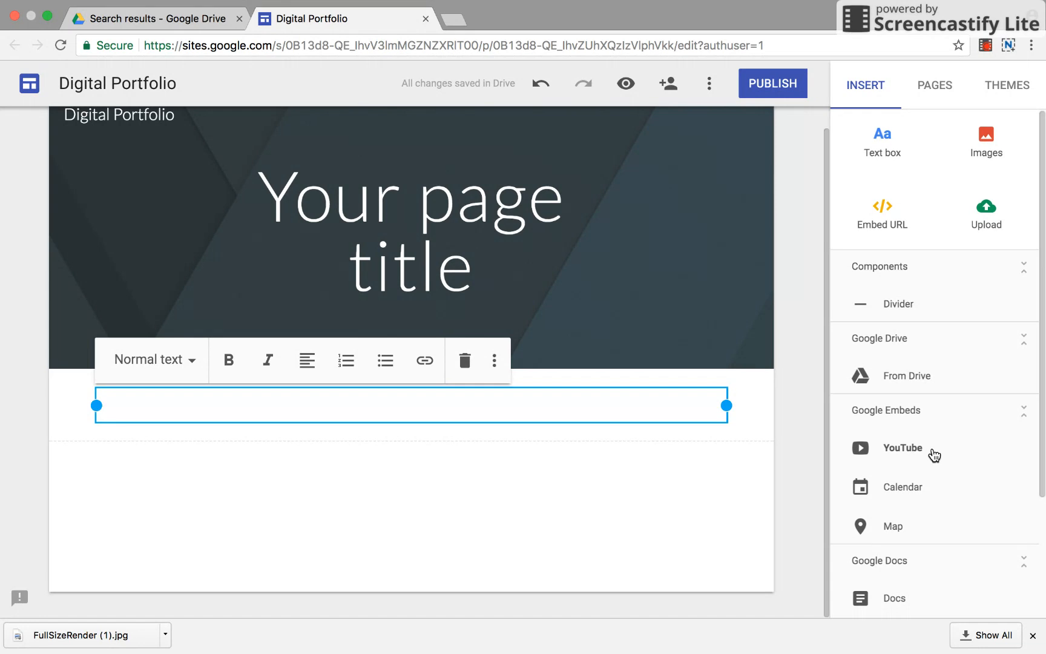
pyautogui.scroll(-3)
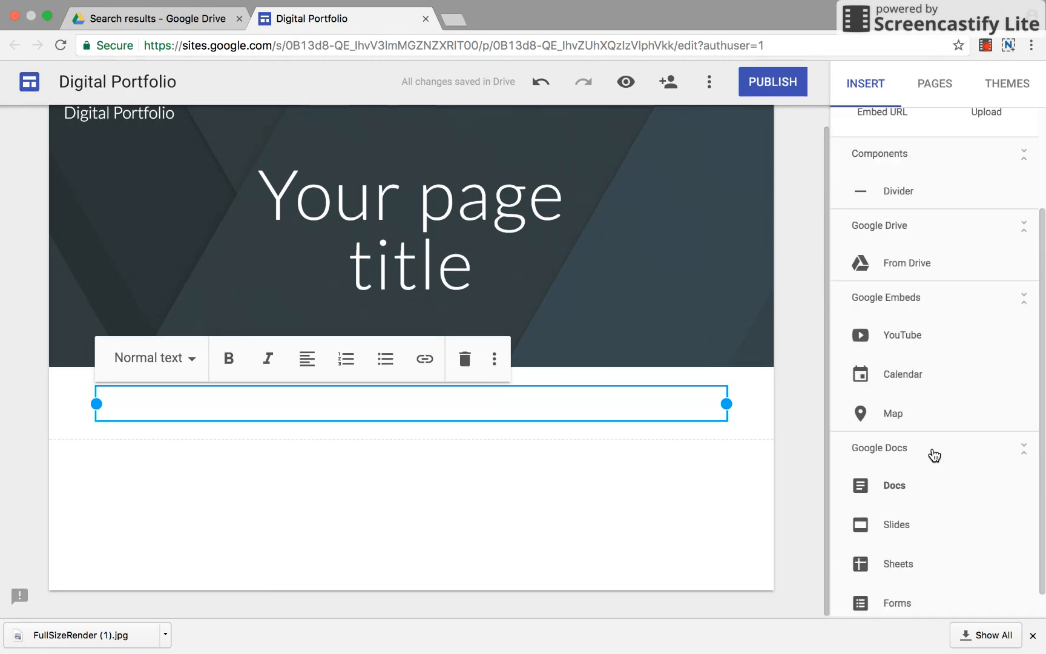
pyautogui.scroll(3)
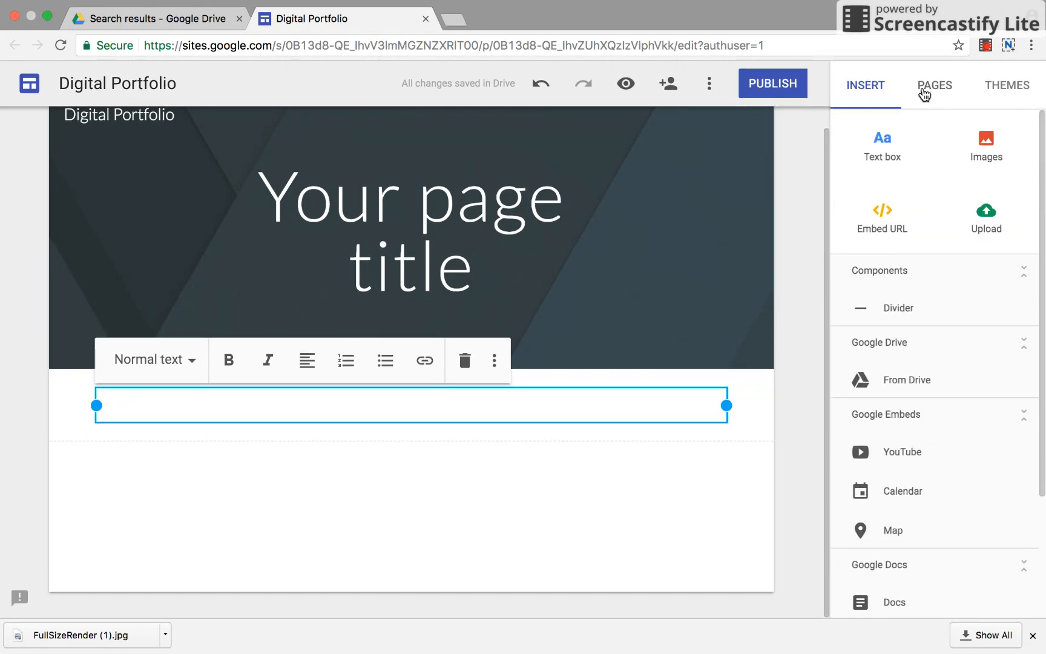
pyautogui.click(934, 85)
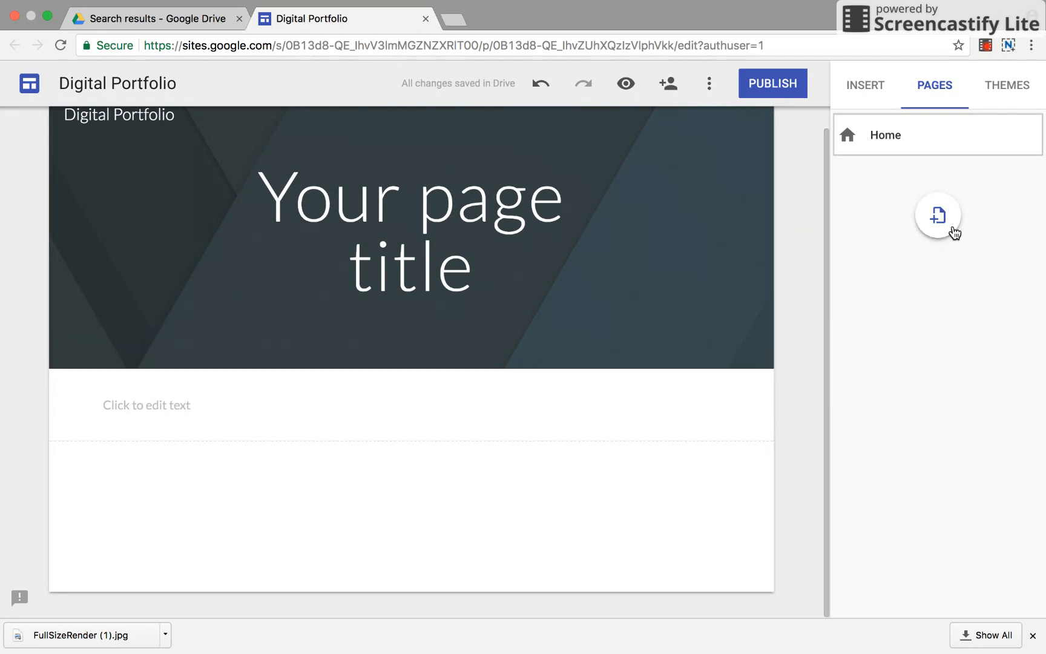
# Add a new page named 'Social Studies'.
pyautogui.click(937, 215)
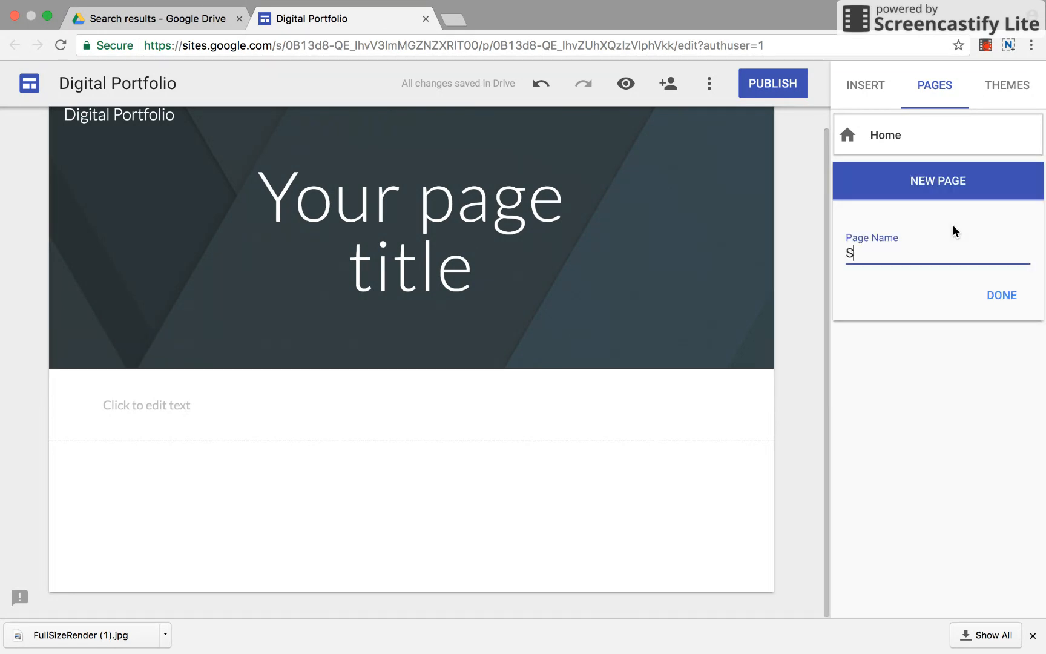
pyautogui.write('ocial st')
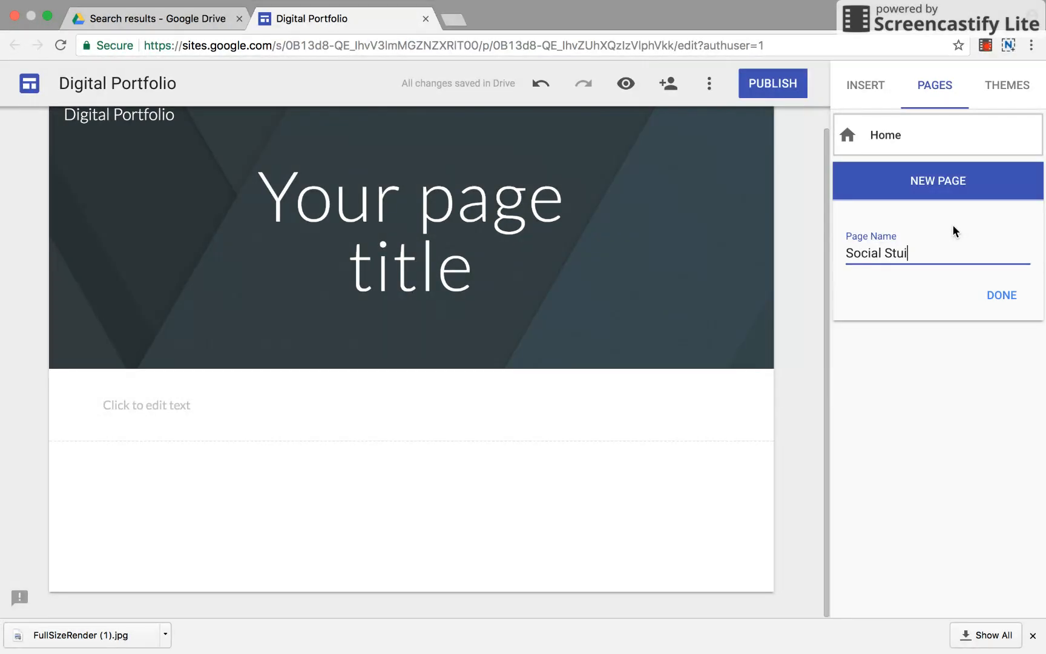
pyautogui.write('dies')
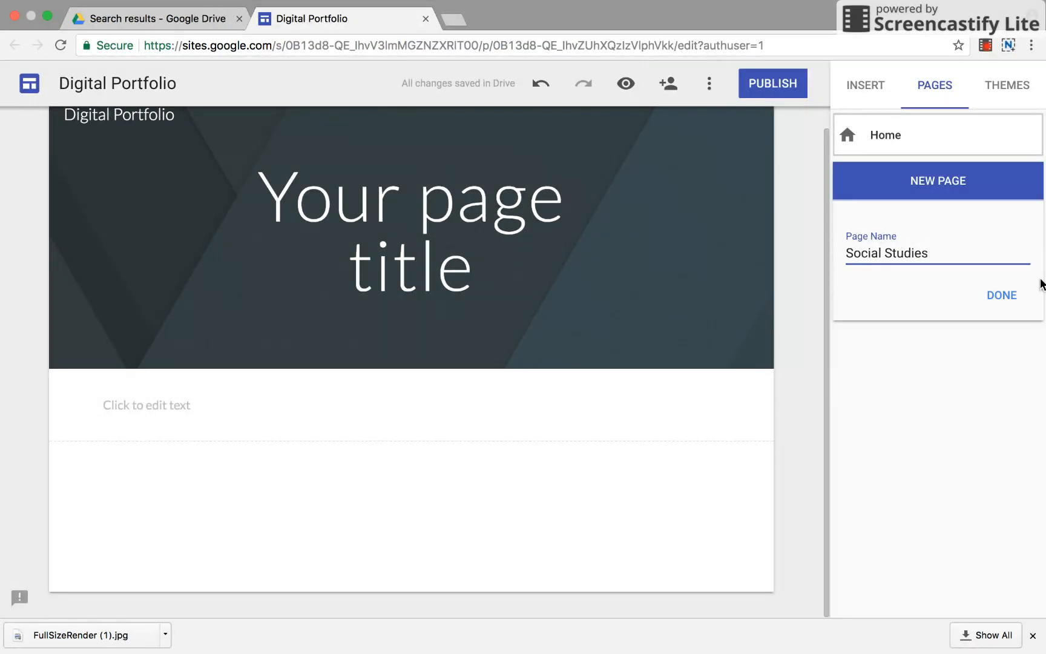
pyautogui.click(1000, 295)
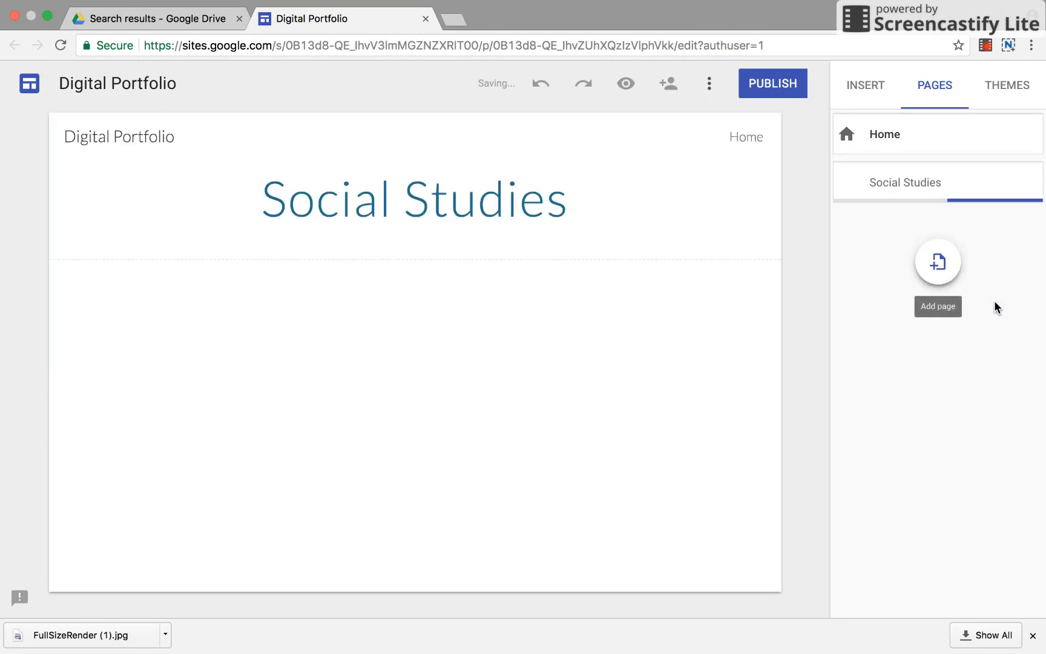
pyautogui.moveTo(786, 184)
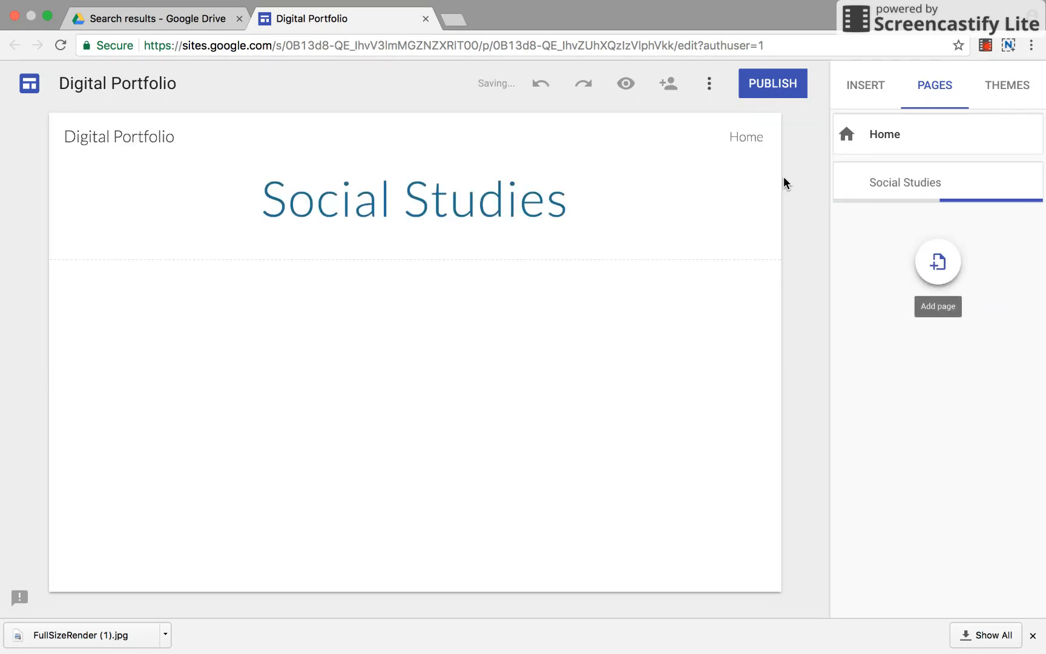
# Glance at the Insert and Themes panels, then add a 'Science' page.
pyautogui.click(864, 85)
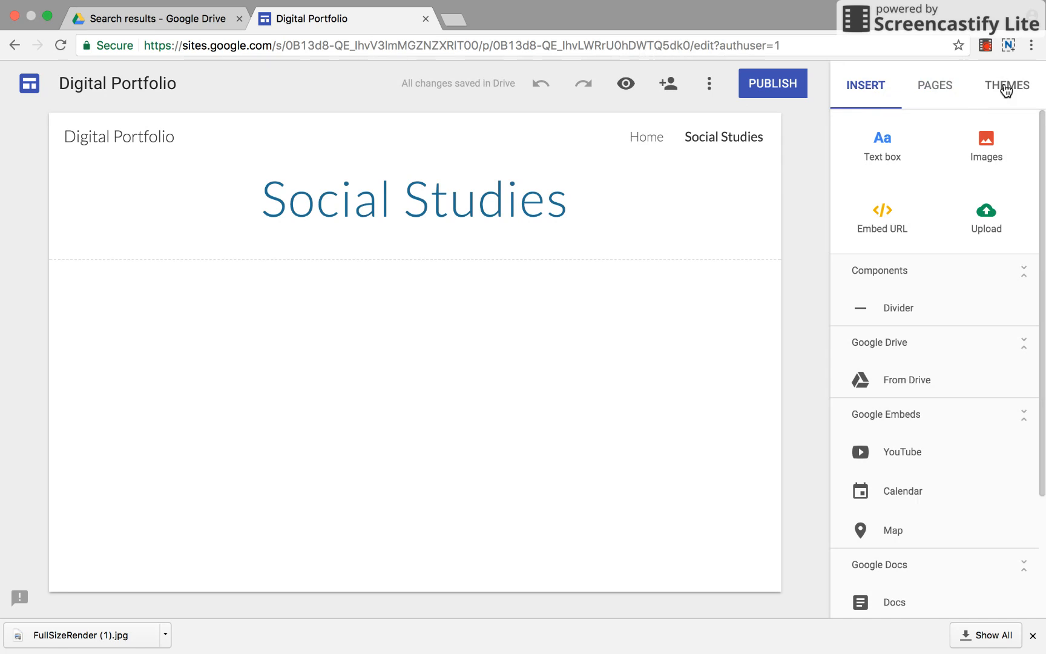
pyautogui.click(1007, 85)
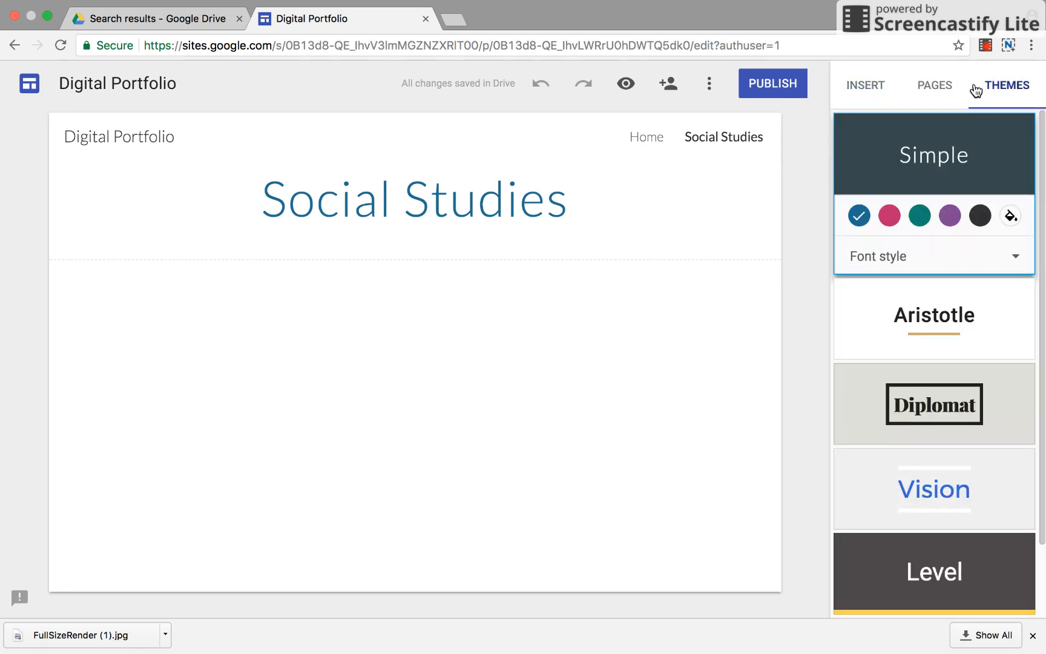
pyautogui.click(934, 85)
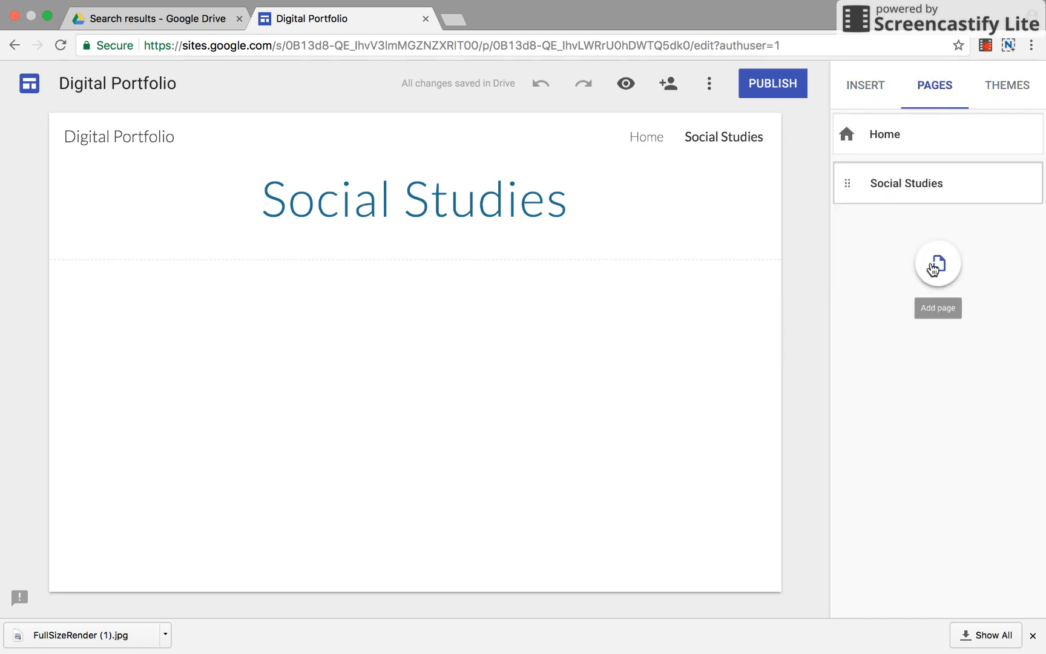
pyautogui.click(937, 262)
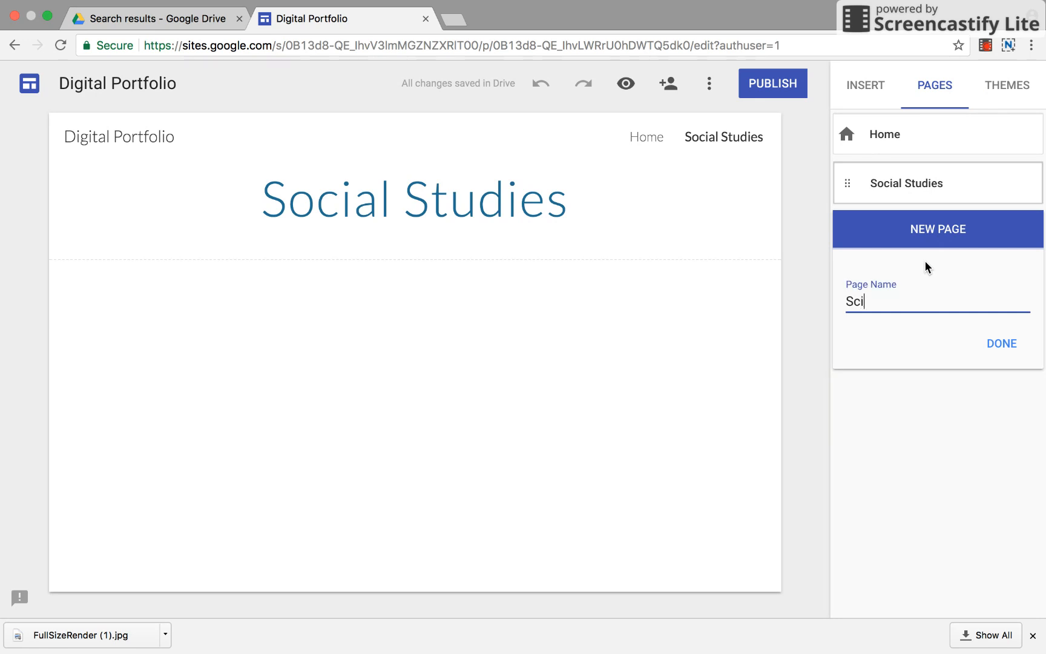
pyautogui.write('ence')
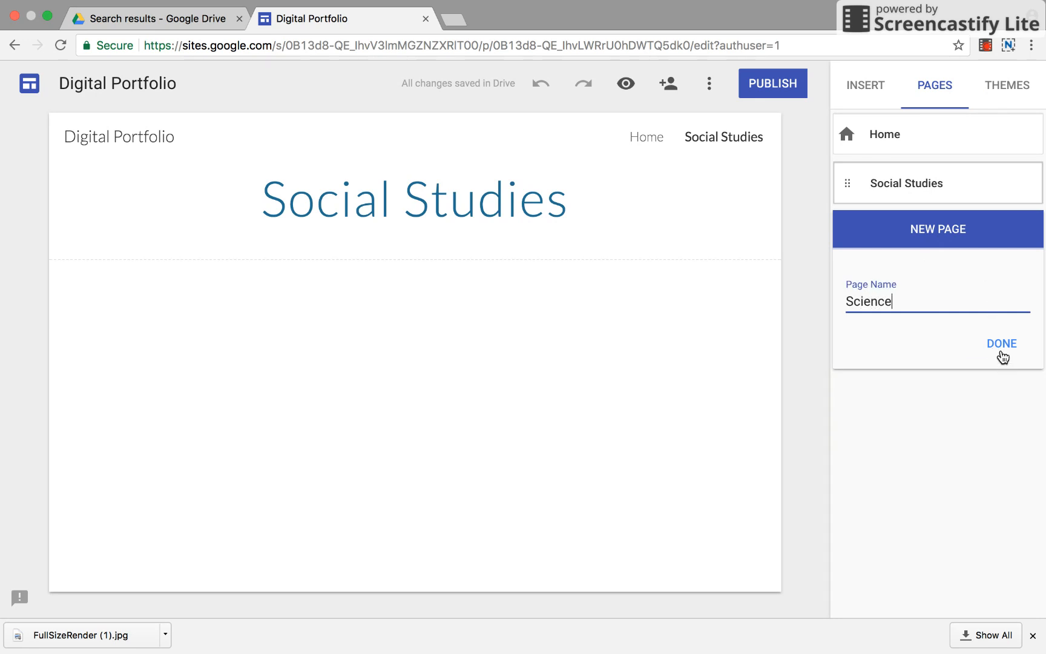
pyautogui.click(1001, 344)
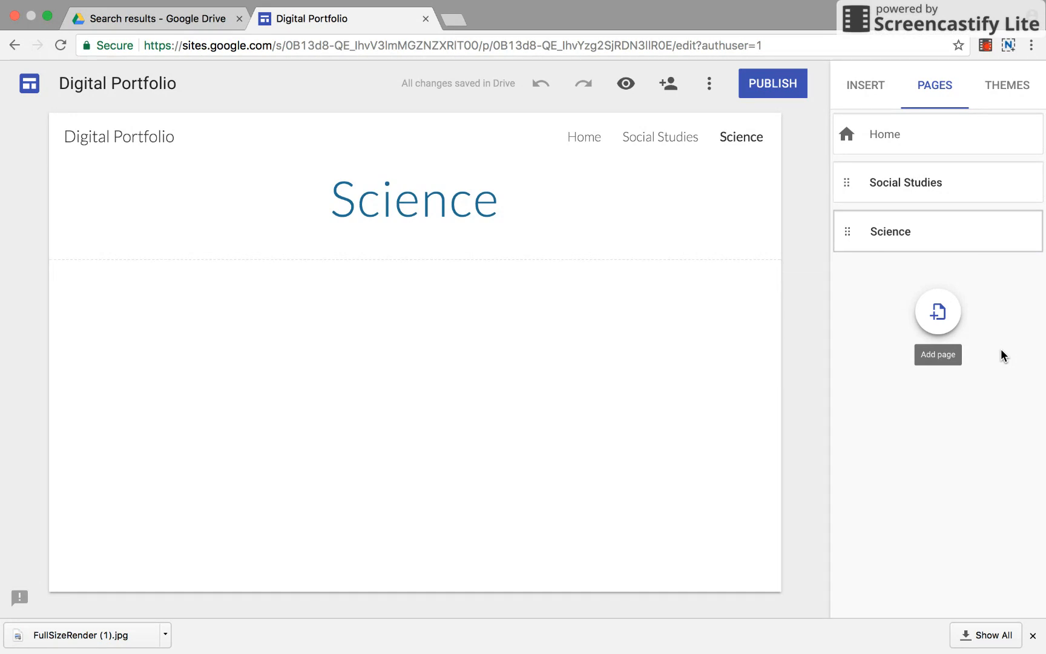
# Add a page named 'Band' after Science.
pyautogui.click(936, 312)
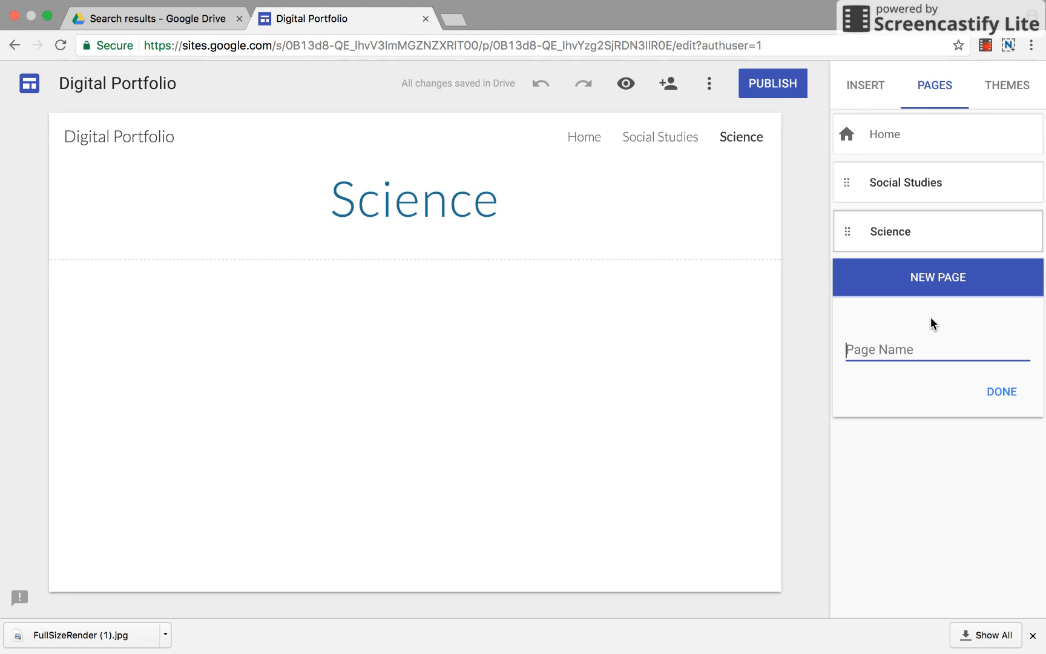
pyautogui.write('Band')
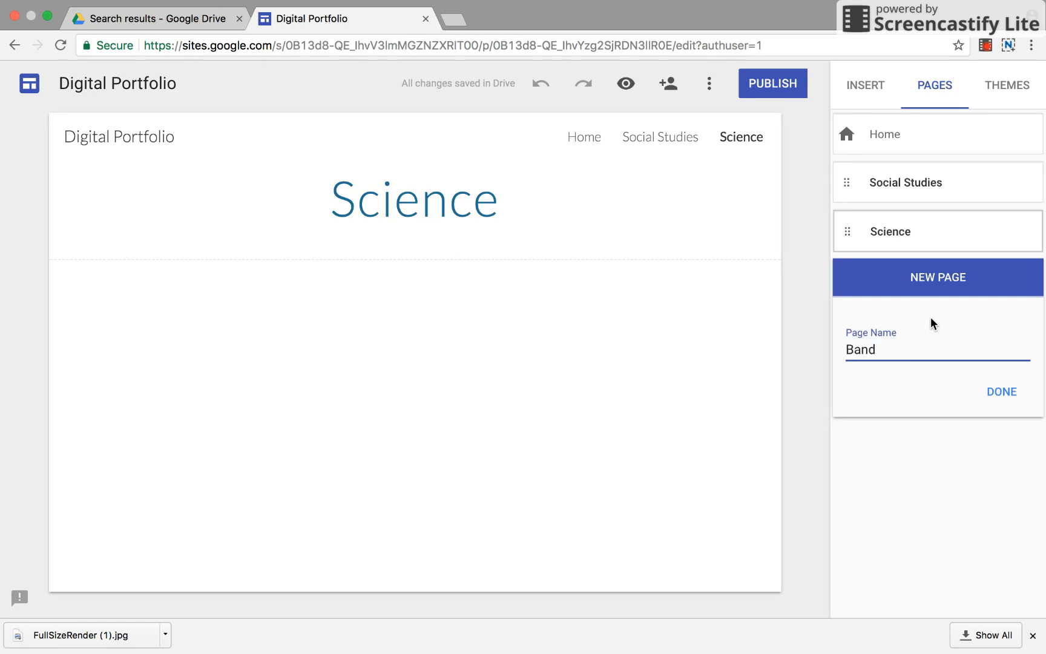
pyautogui.click(1000, 391)
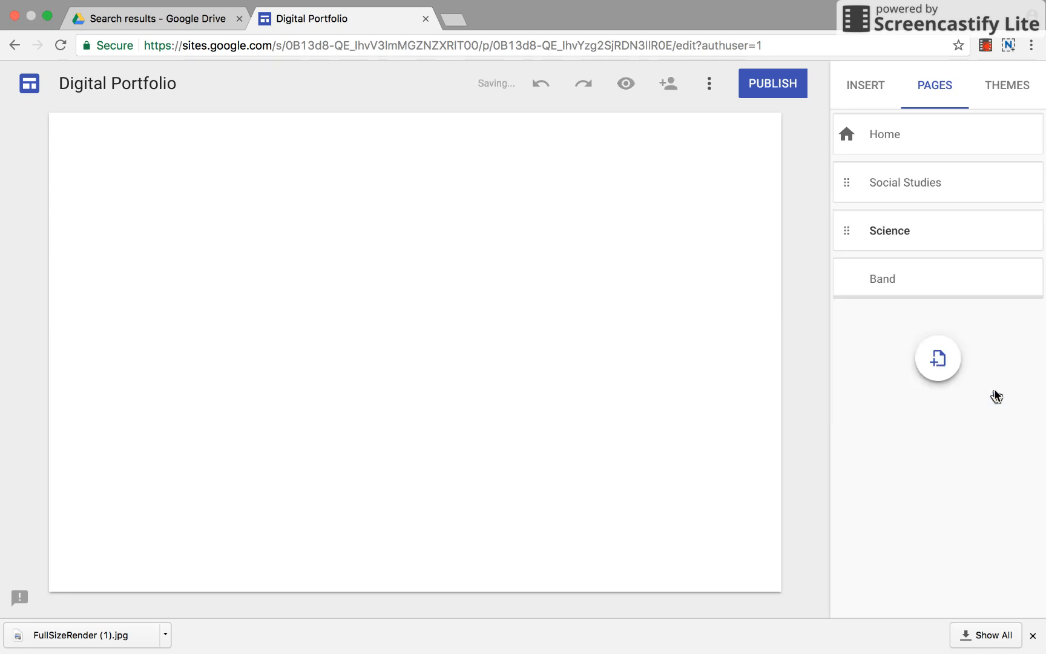
pyautogui.click(882, 279)
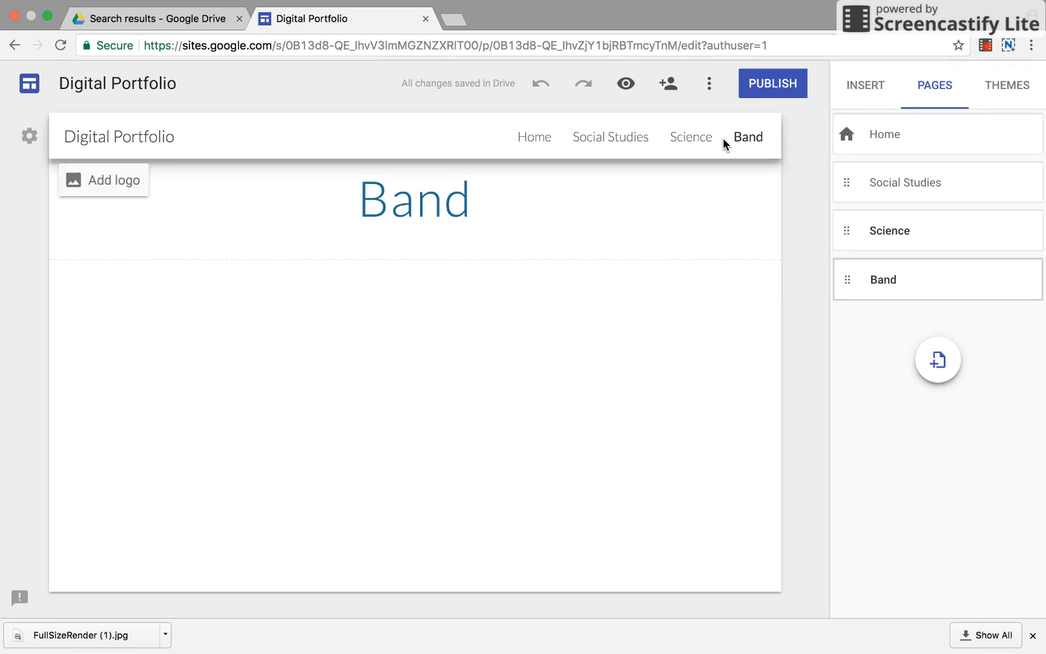
# Go to the Social Studies page and show the Insert panel options.
pyautogui.click(610, 136)
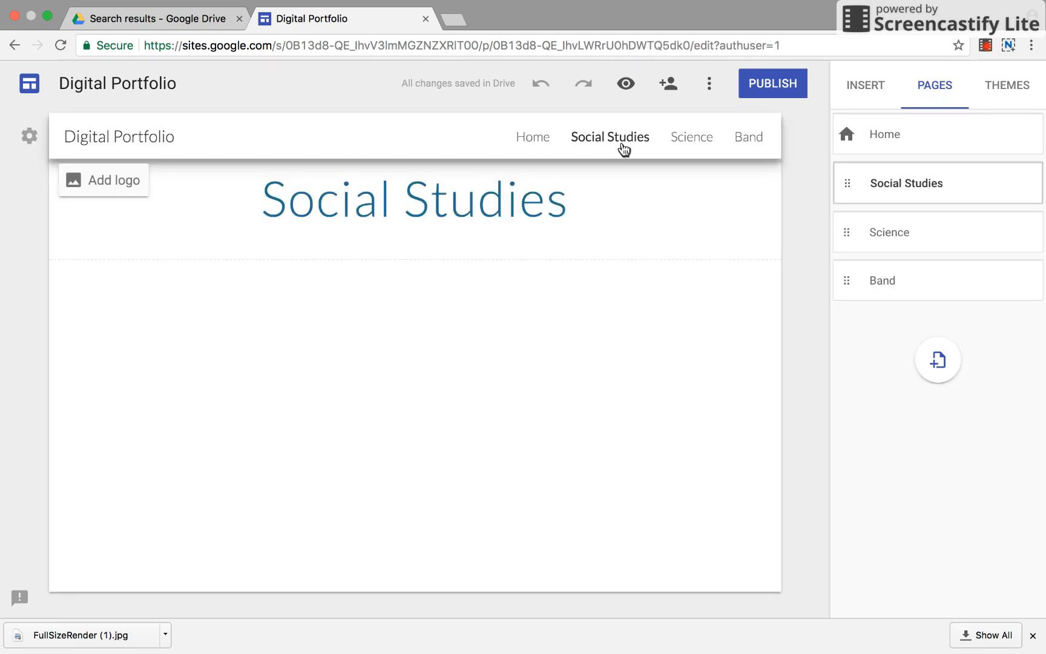
pyautogui.click(414, 213)
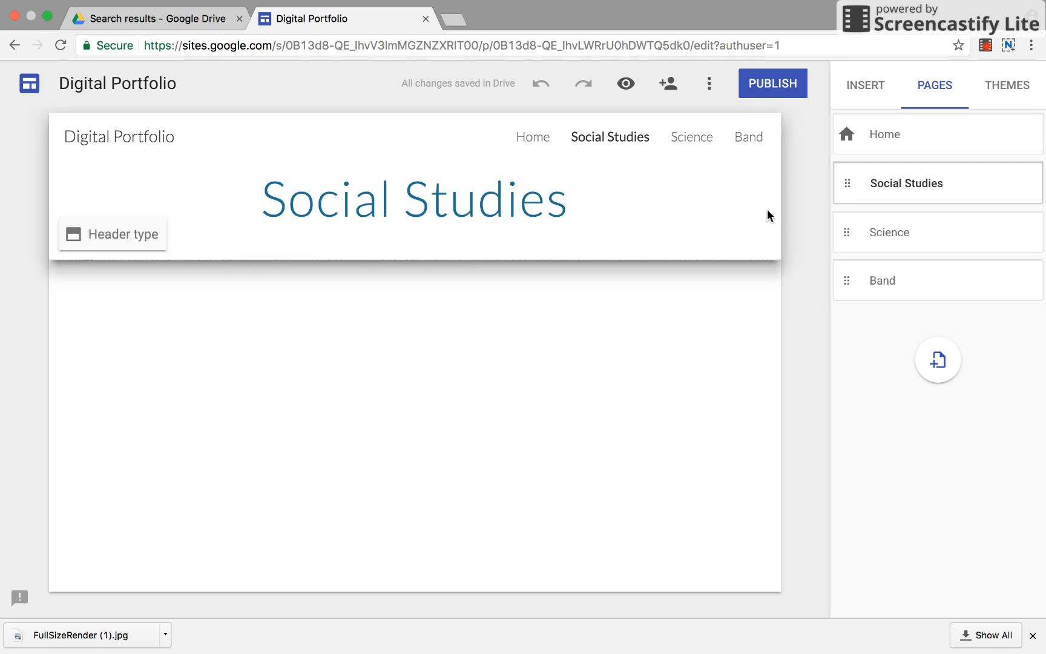
pyautogui.click(864, 84)
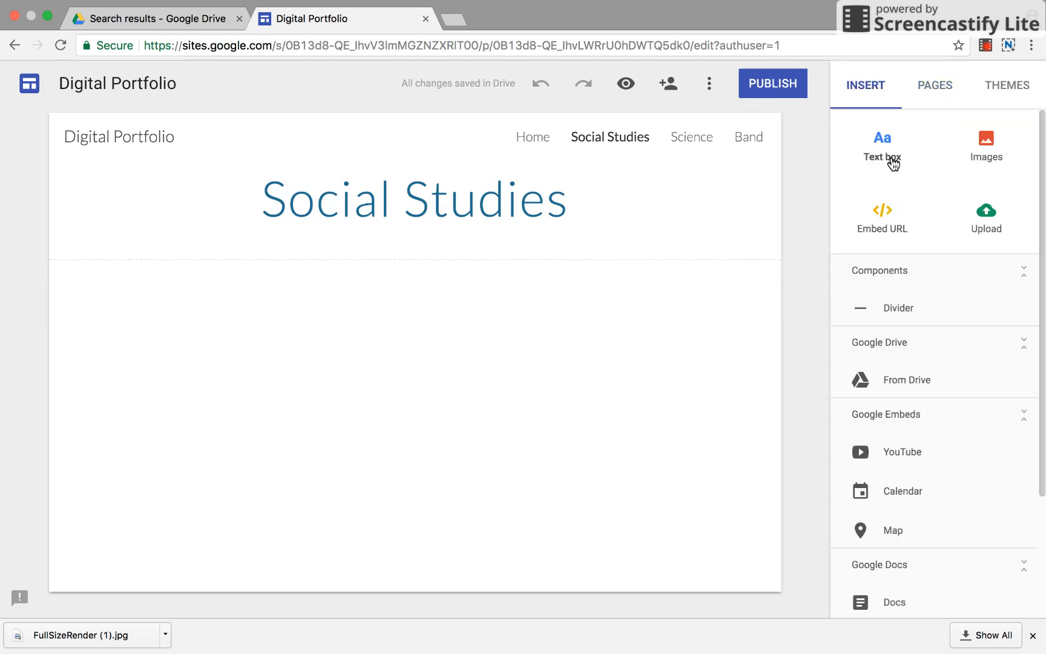
# Insert a text box reading 'Exploration Project' on the Social Studies page.
pyautogui.click(881, 145)
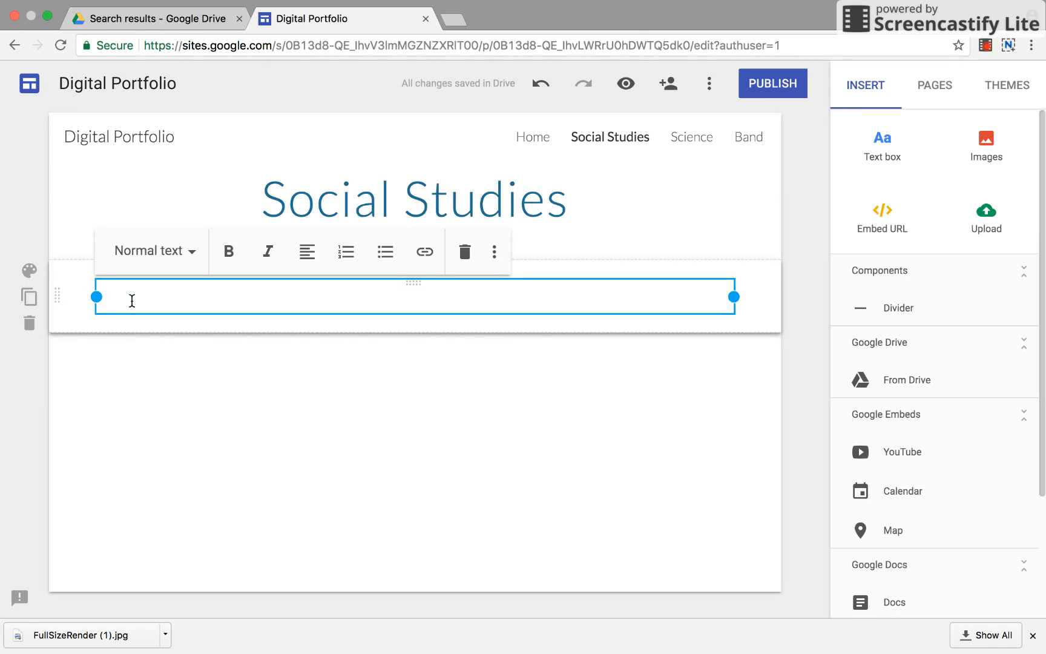
pyautogui.write('Expl')
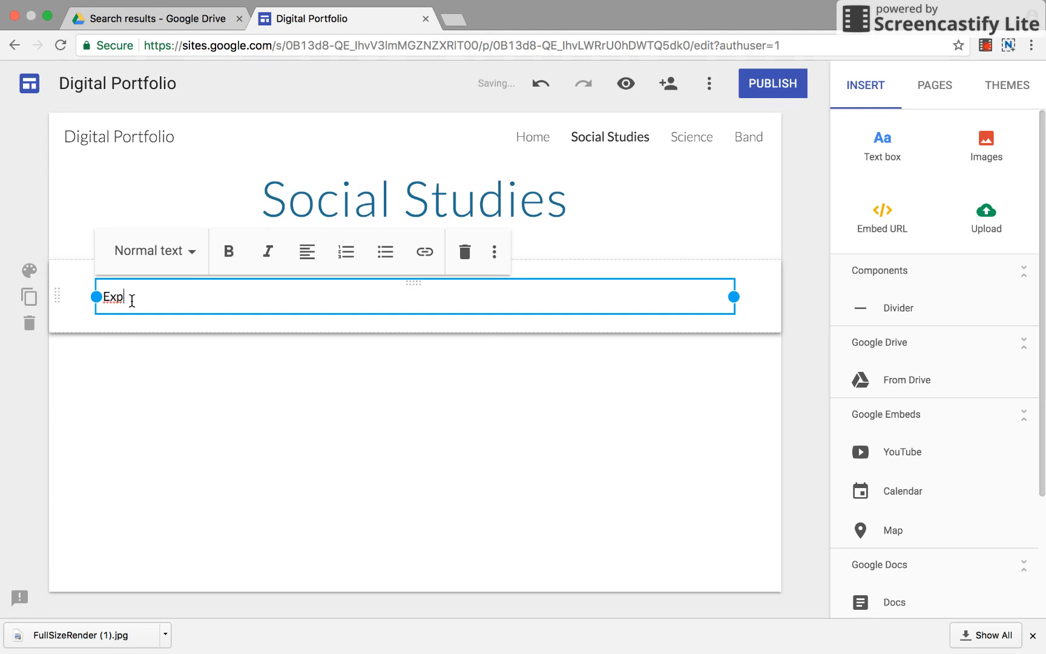
pyautogui.write('oration')
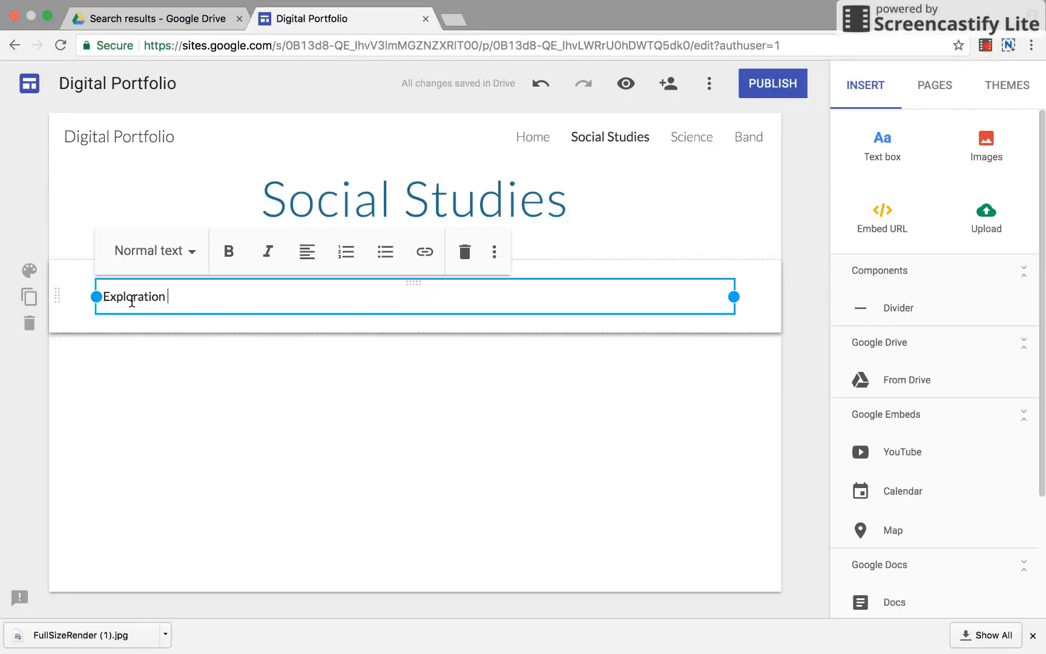
pyautogui.write('Proje')
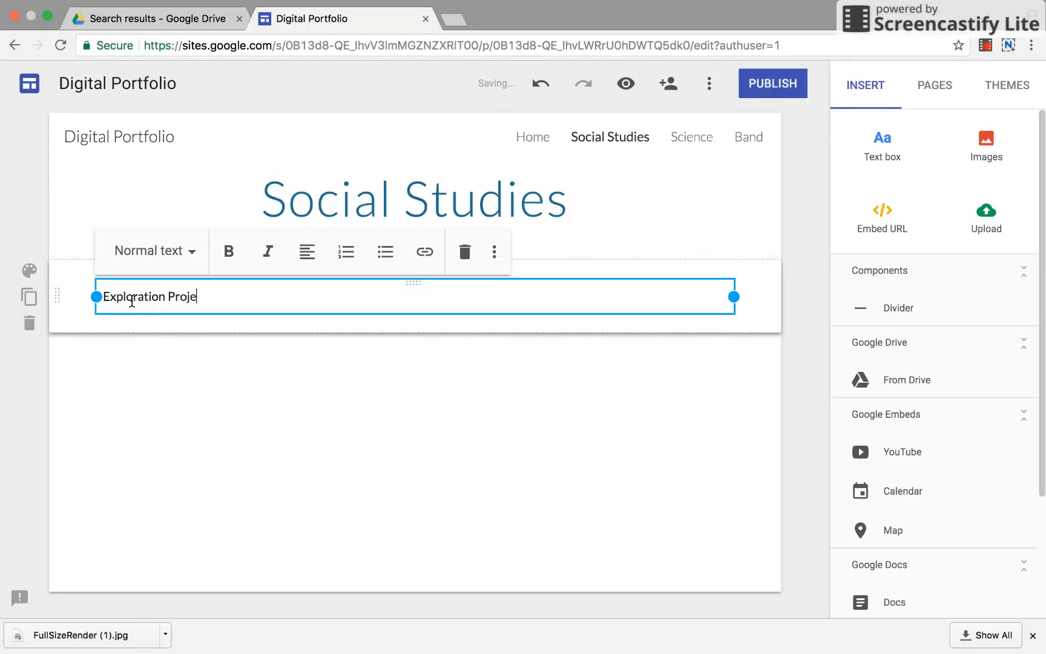
pyautogui.write('ct')
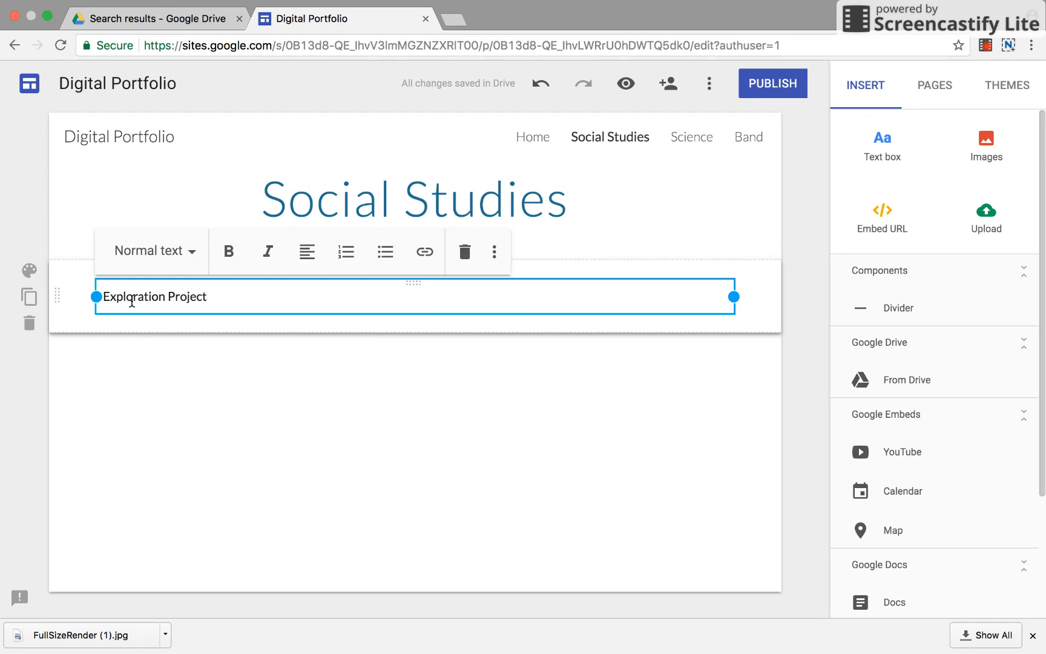
pyautogui.moveTo(146, 27)
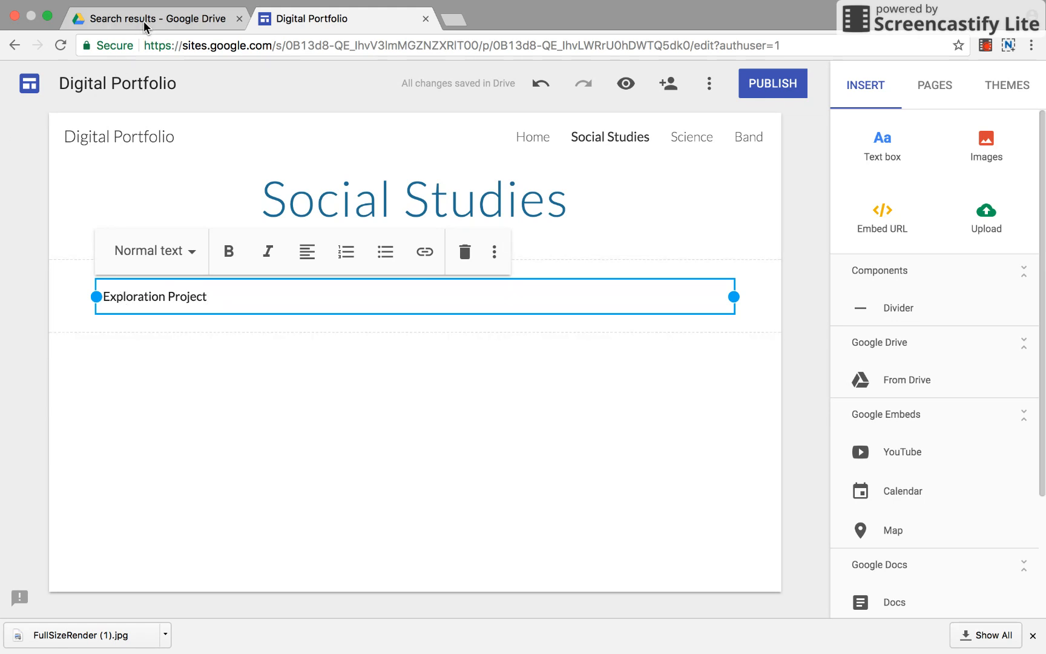
# Open 'Unit 1 Age of Exploration Slides' from the Drive search results.
pyautogui.click(153, 18)
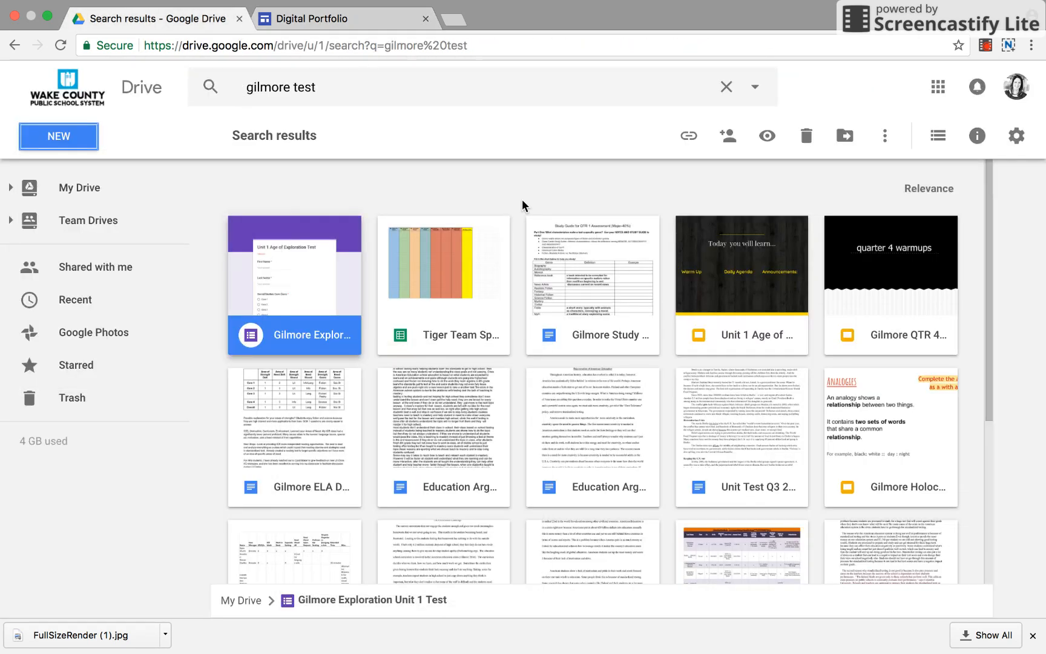
pyautogui.moveTo(757, 307)
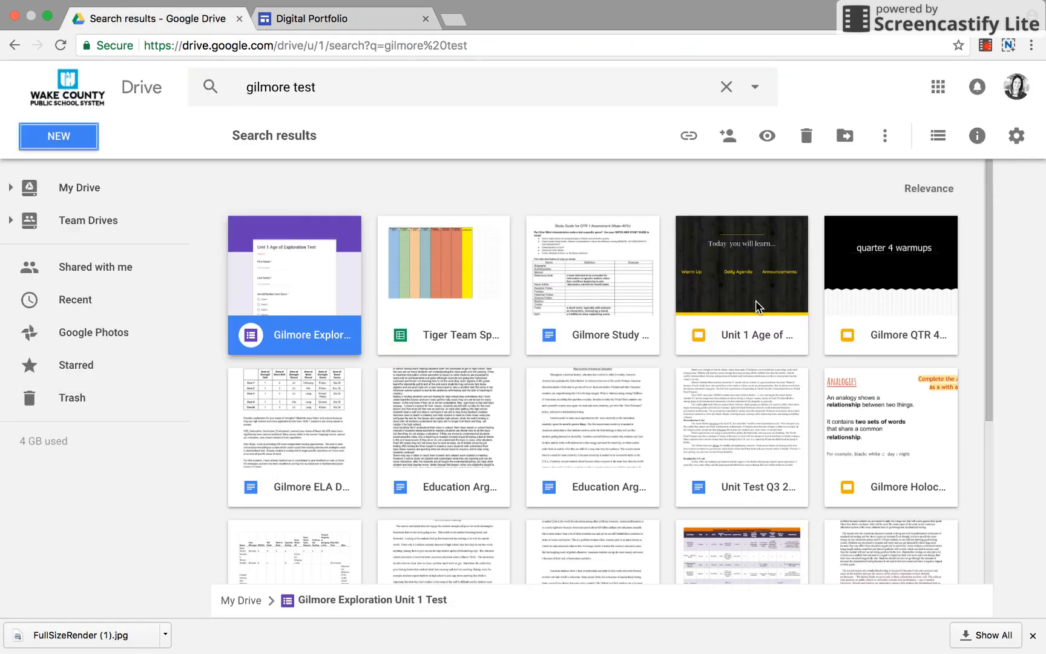
pyautogui.doubleClick(741, 263)
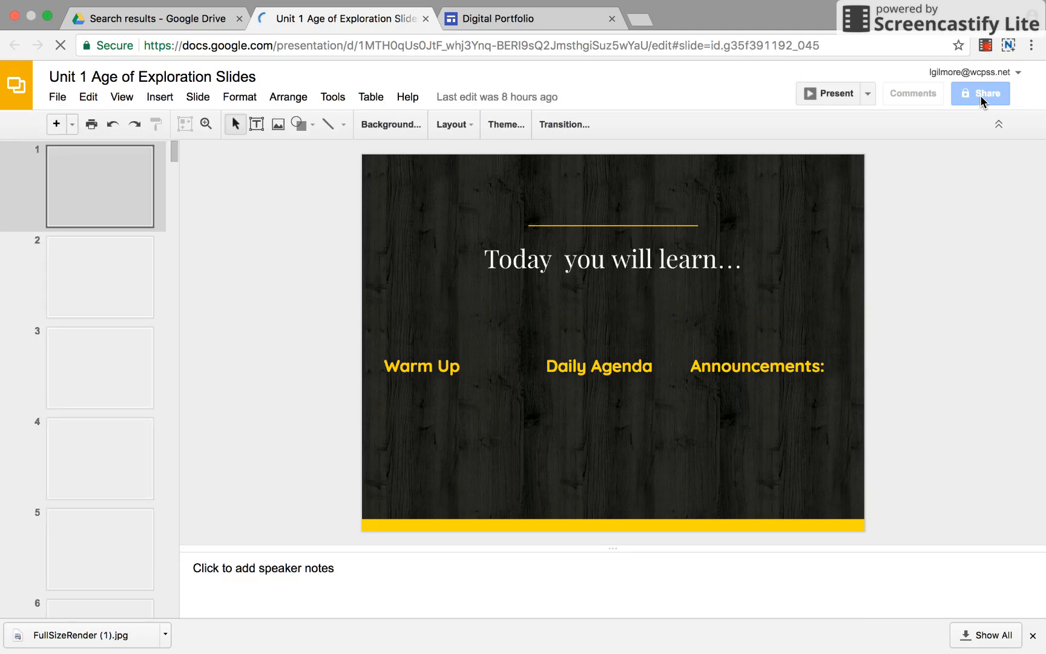
# Set the presentation's link sharing to 'Anyone with the link – Can view' and save.
pyautogui.click(980, 93)
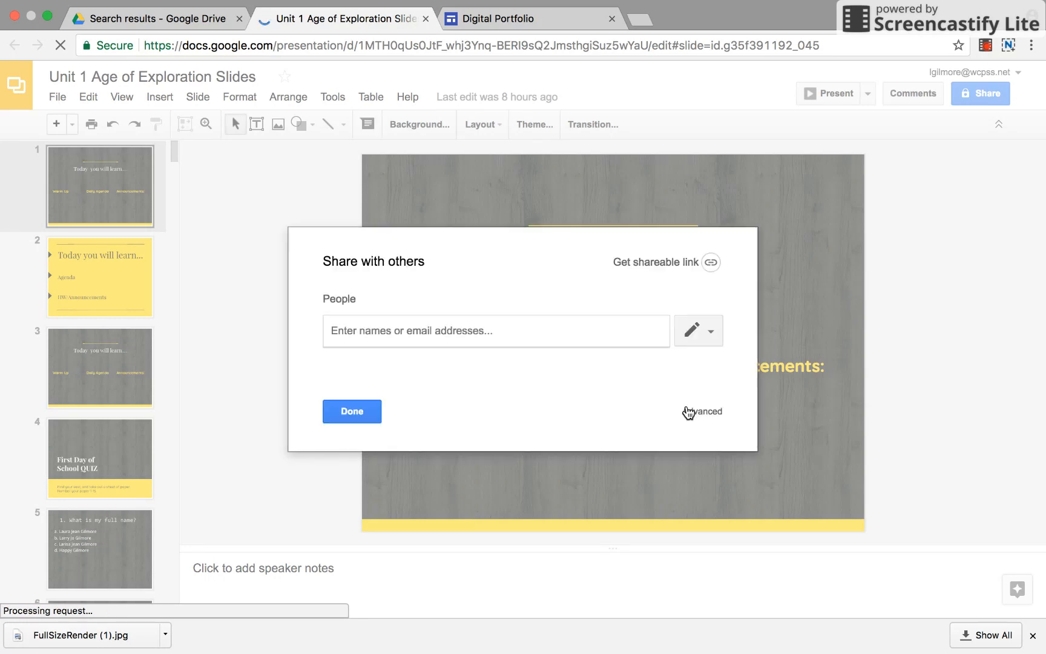
pyautogui.click(701, 411)
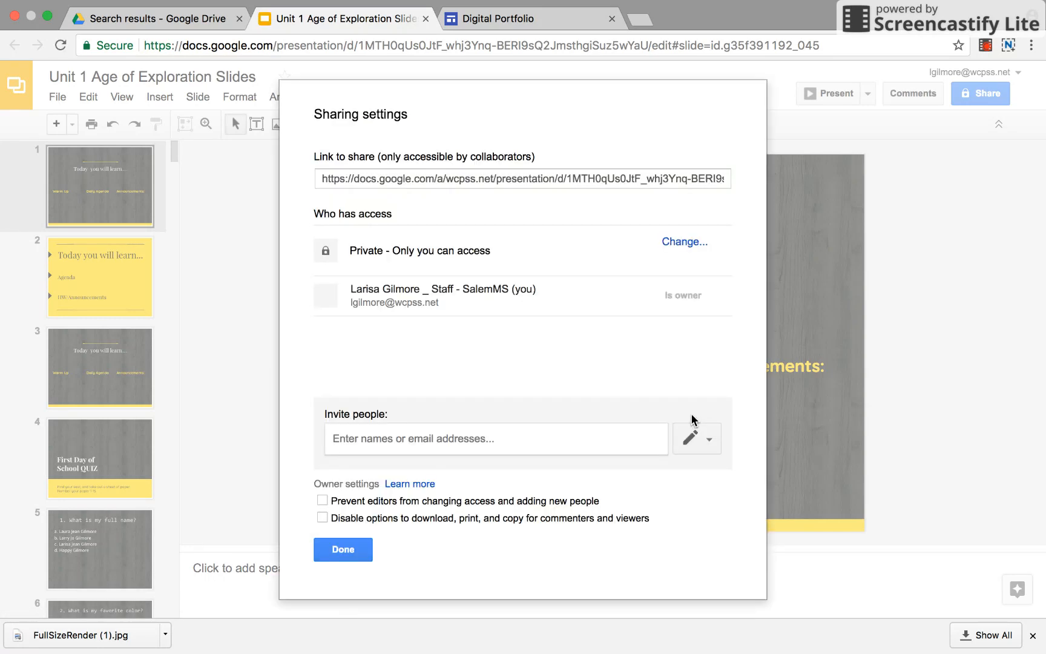
pyautogui.click(522, 178)
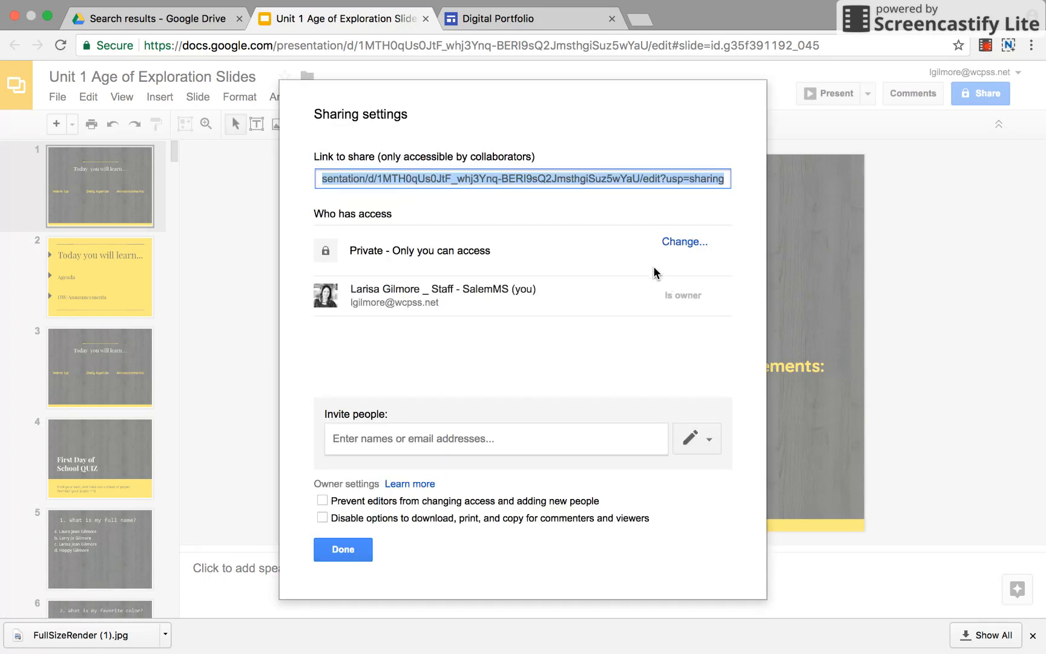
pyautogui.click(684, 242)
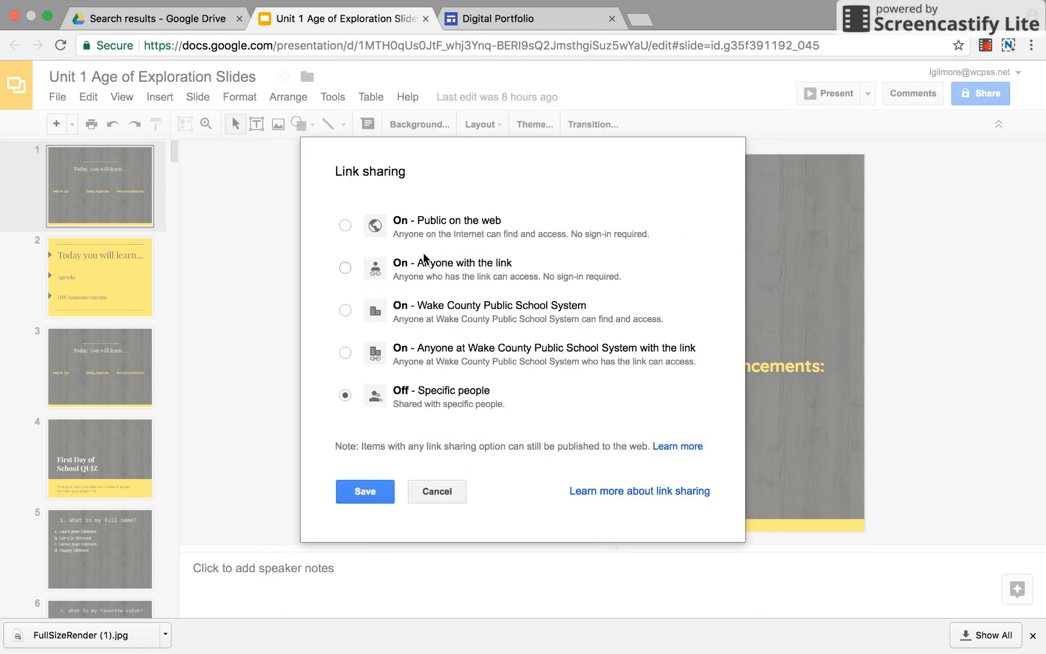
pyautogui.click(345, 267)
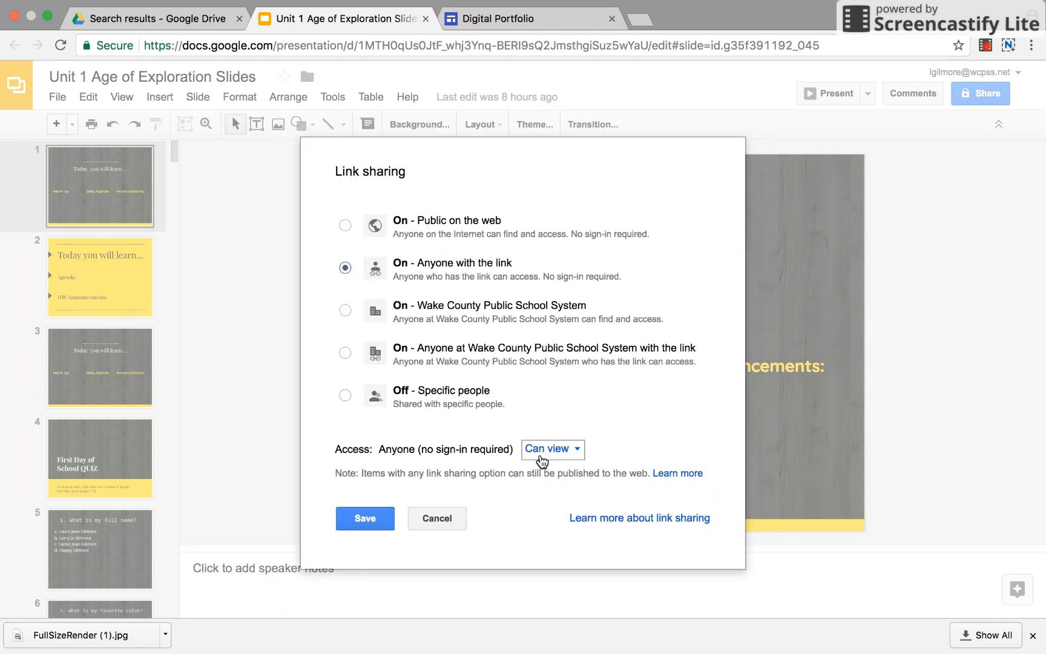
pyautogui.click(551, 449)
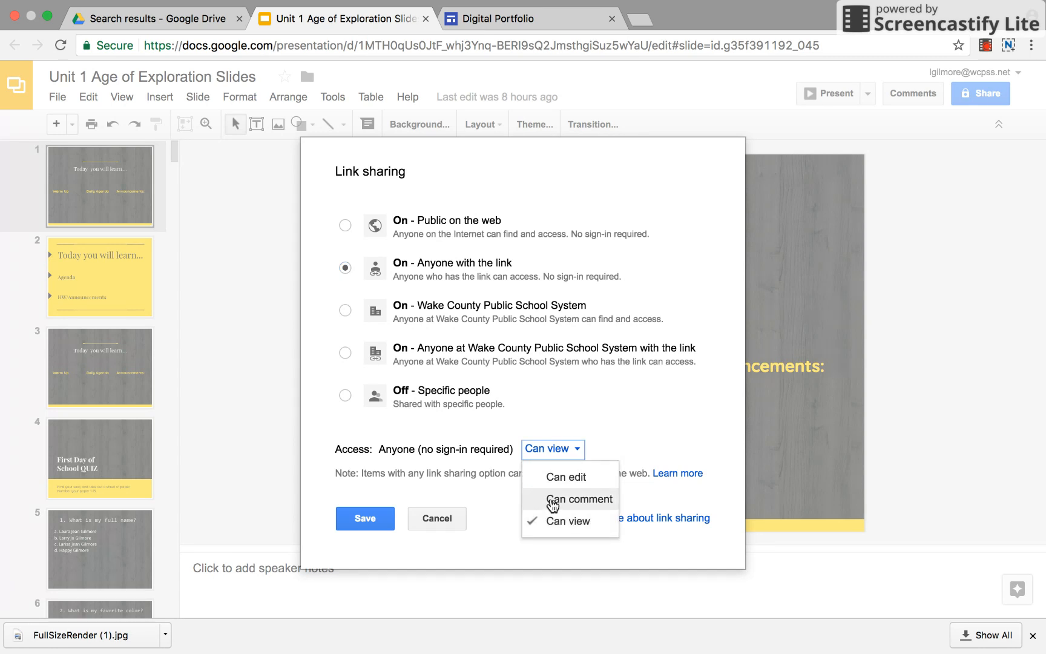
pyautogui.moveTo(407, 503)
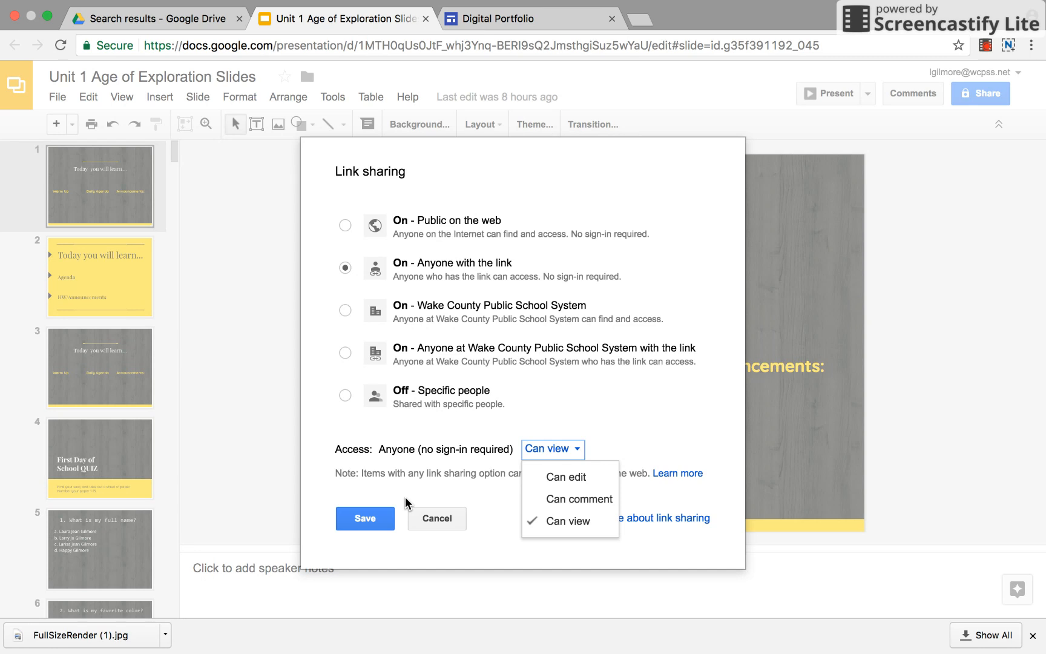
pyautogui.moveTo(393, 509)
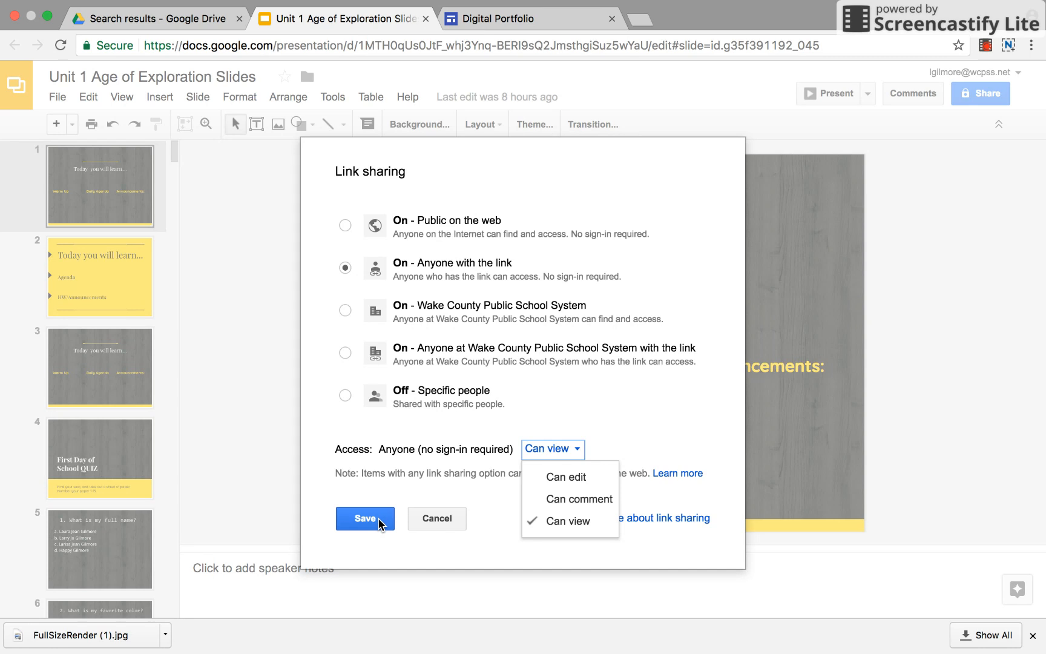
pyautogui.click(365, 518)
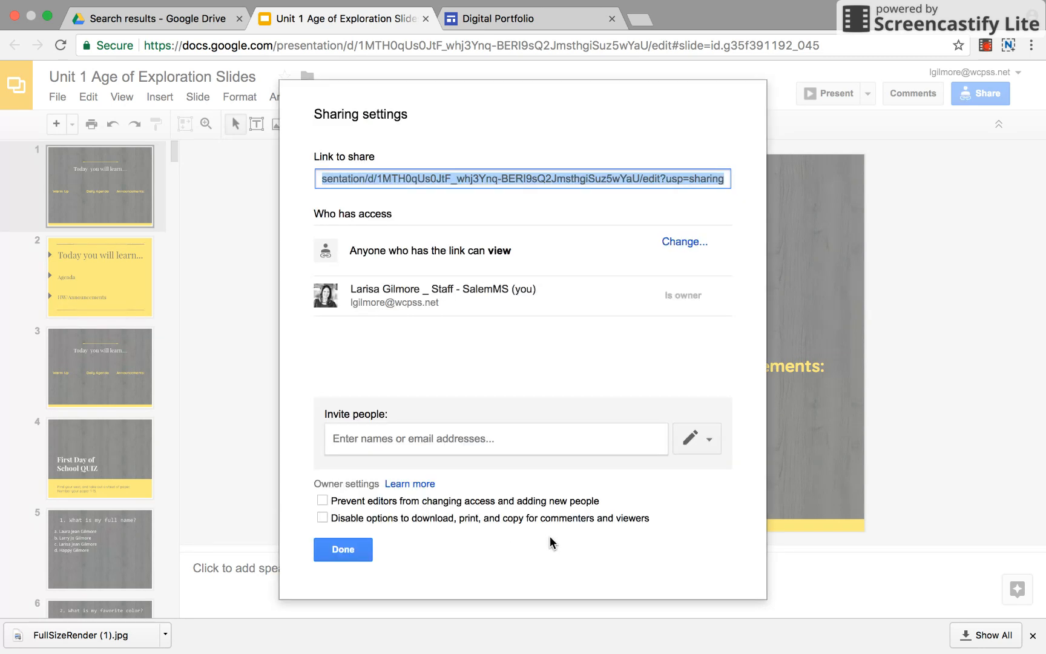
pyautogui.moveTo(568, 225)
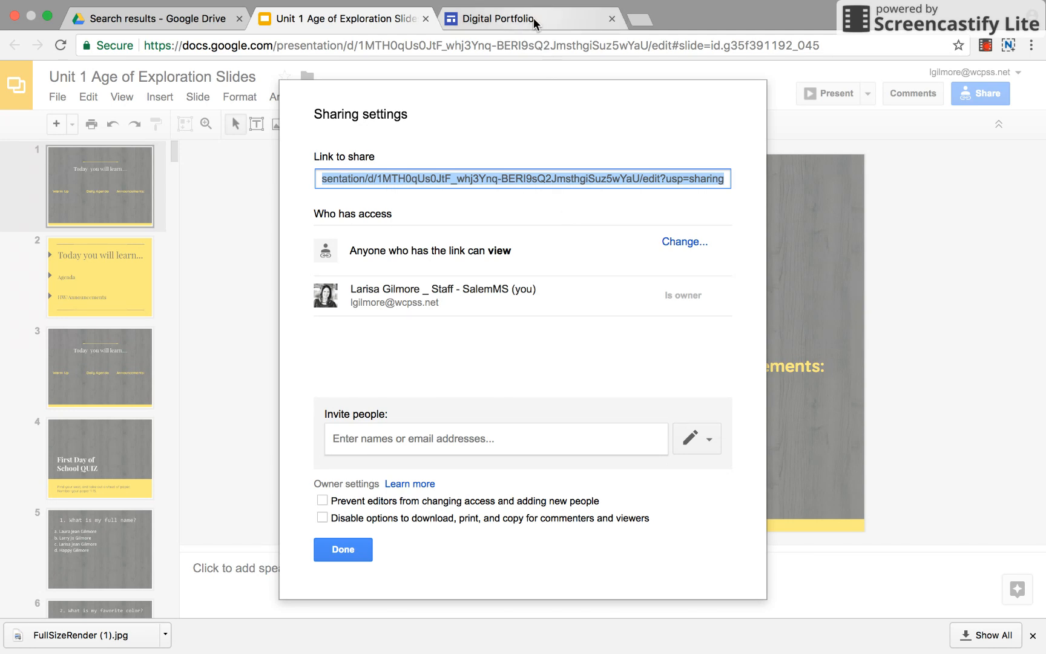
# Link 'Exploration Project' to the slides' shareable URL ending 'edit?usp=sharing'.
pyautogui.click(498, 18)
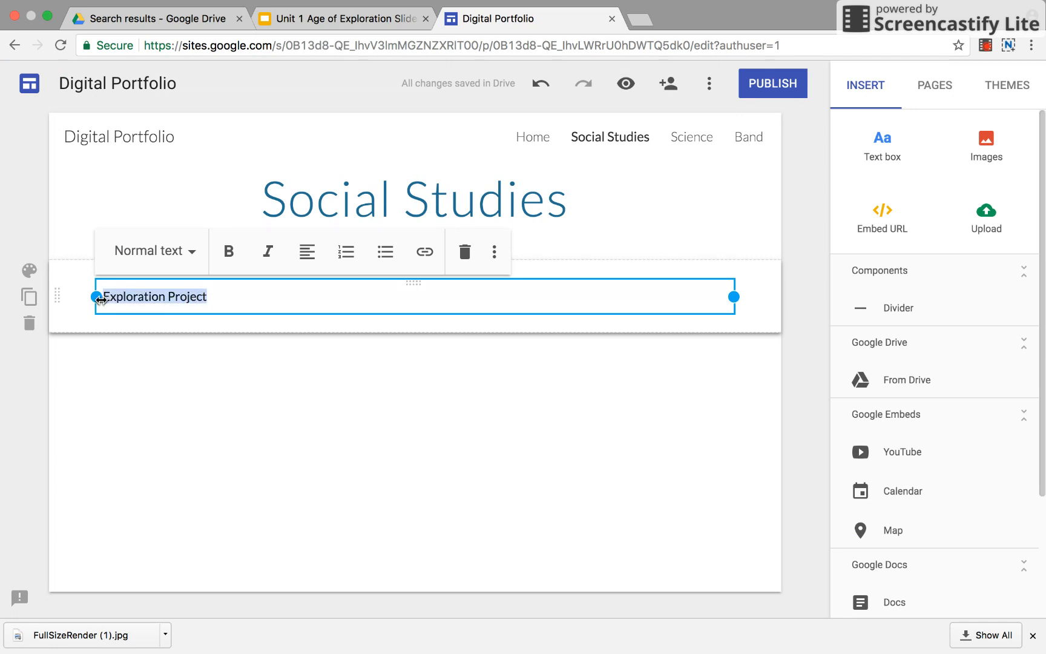
pyautogui.click(425, 252)
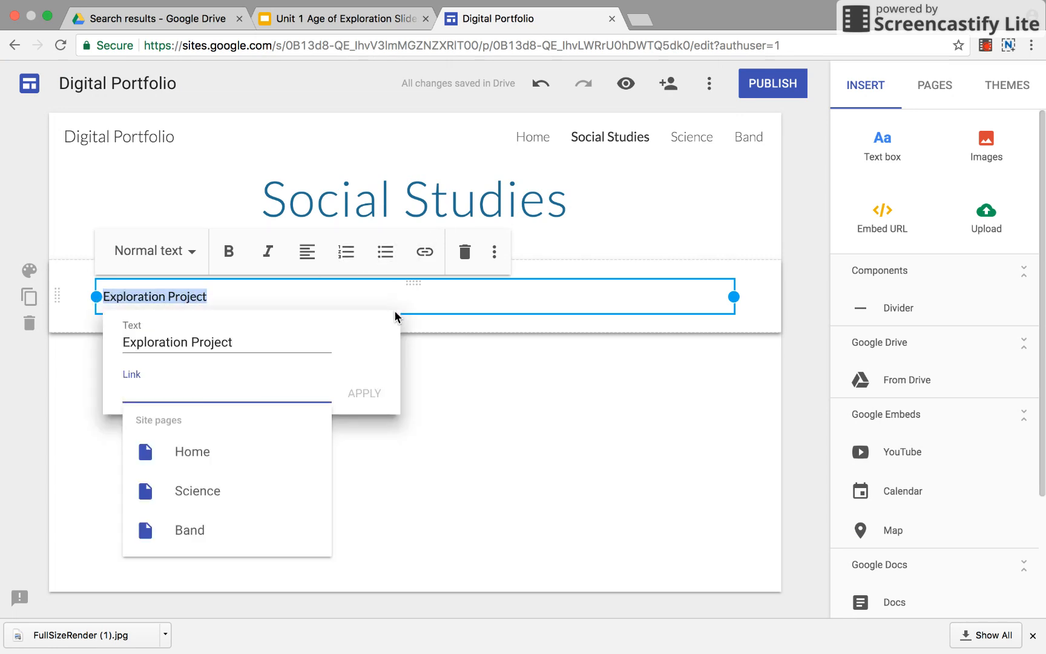
pyautogui.write('lmsthgiSuz5wYaU/edit?usp=sharing')
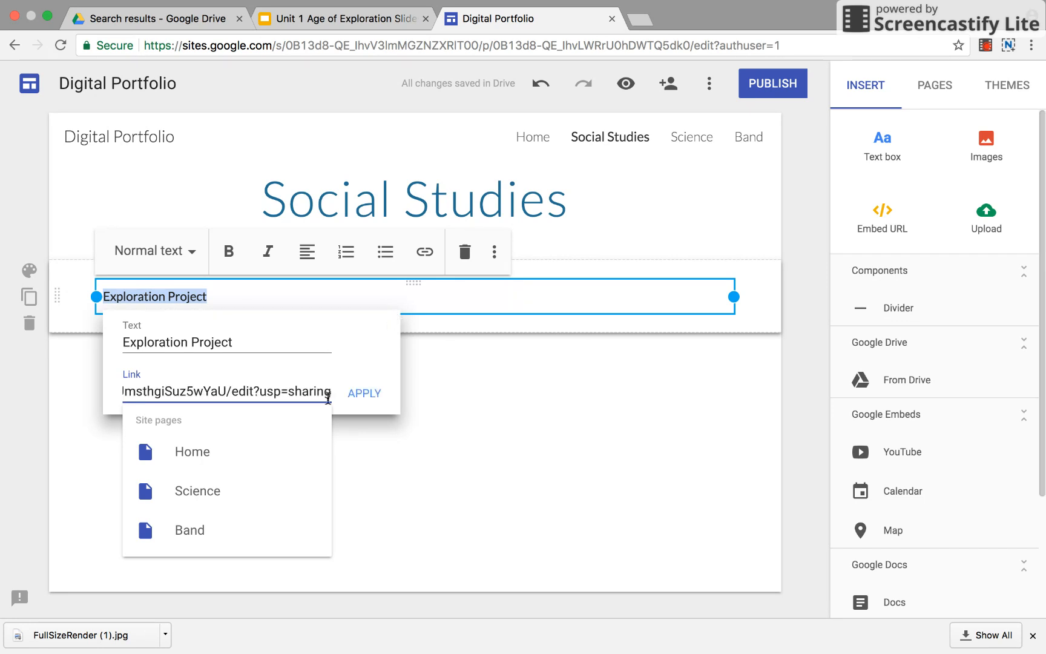
pyautogui.click(364, 393)
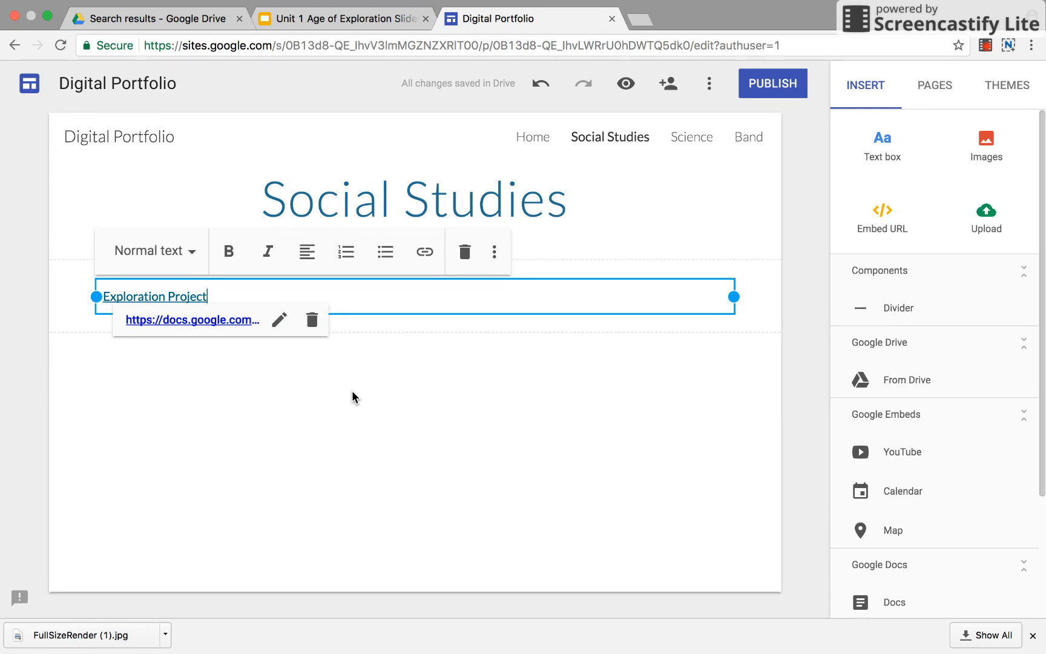
pyautogui.click(340, 18)
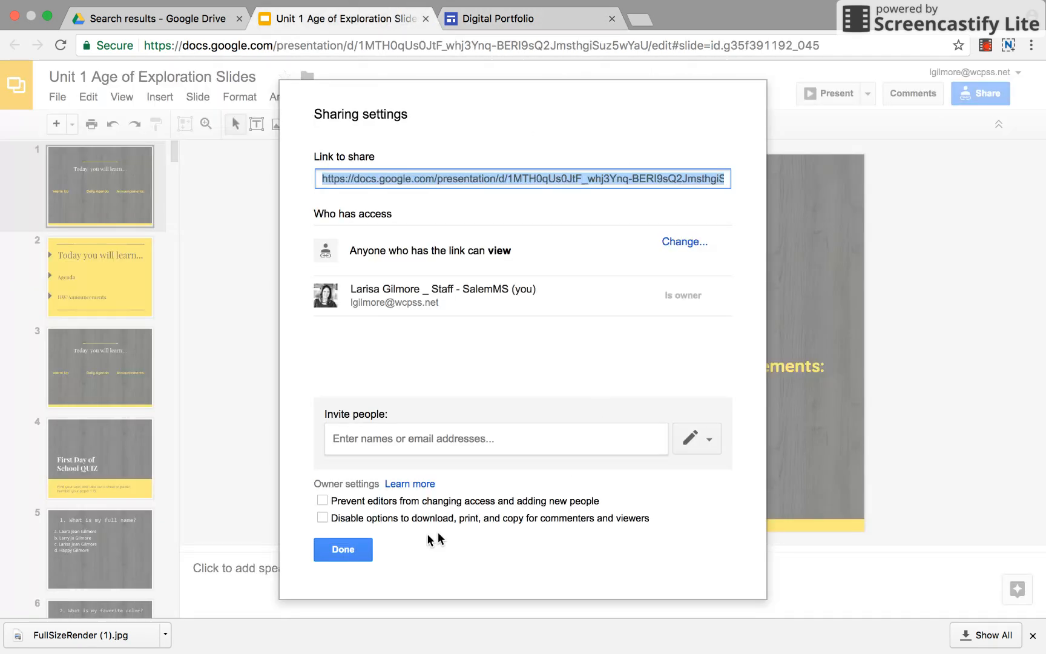
# Confirm the slides are viewable by anyone with the link, then return to the portfolio site.
pyautogui.click(342, 549)
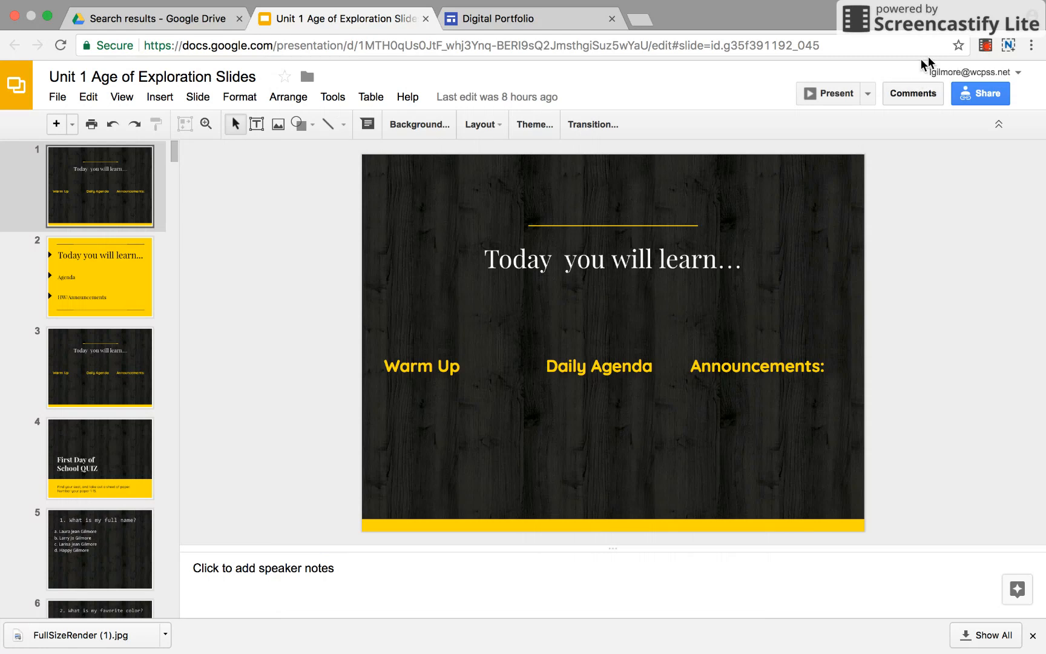
pyautogui.click(980, 93)
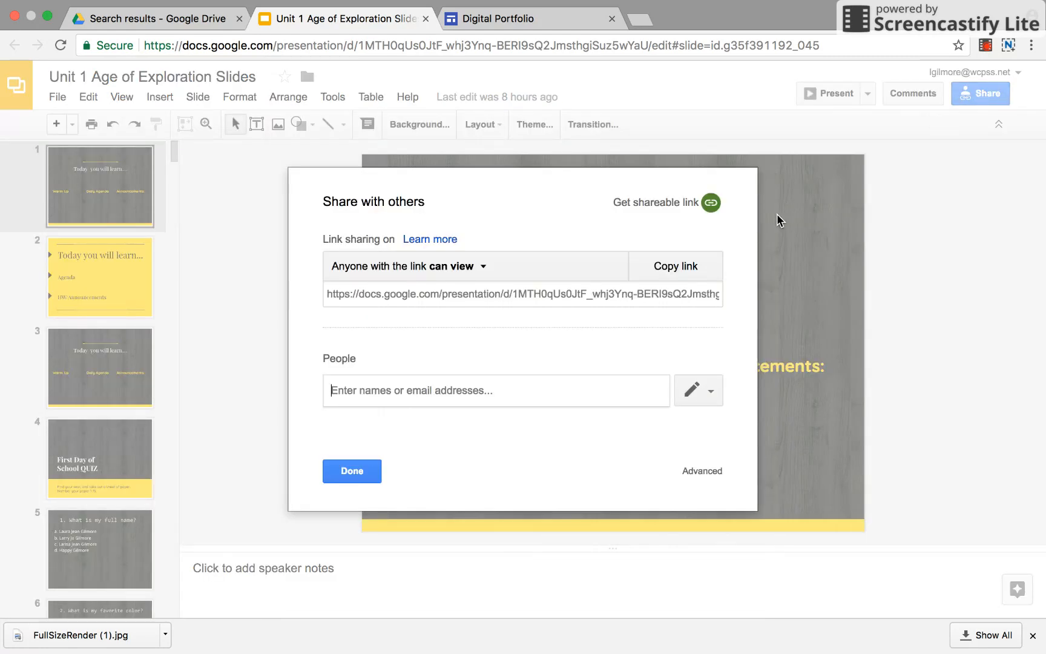
pyautogui.moveTo(619, 12)
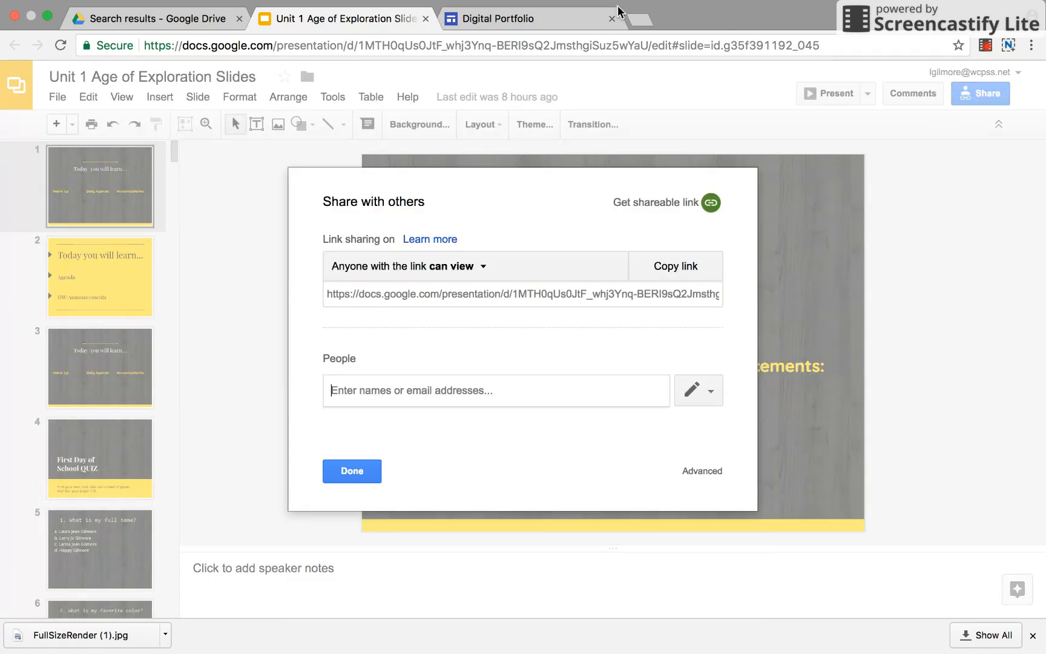
pyautogui.click(527, 19)
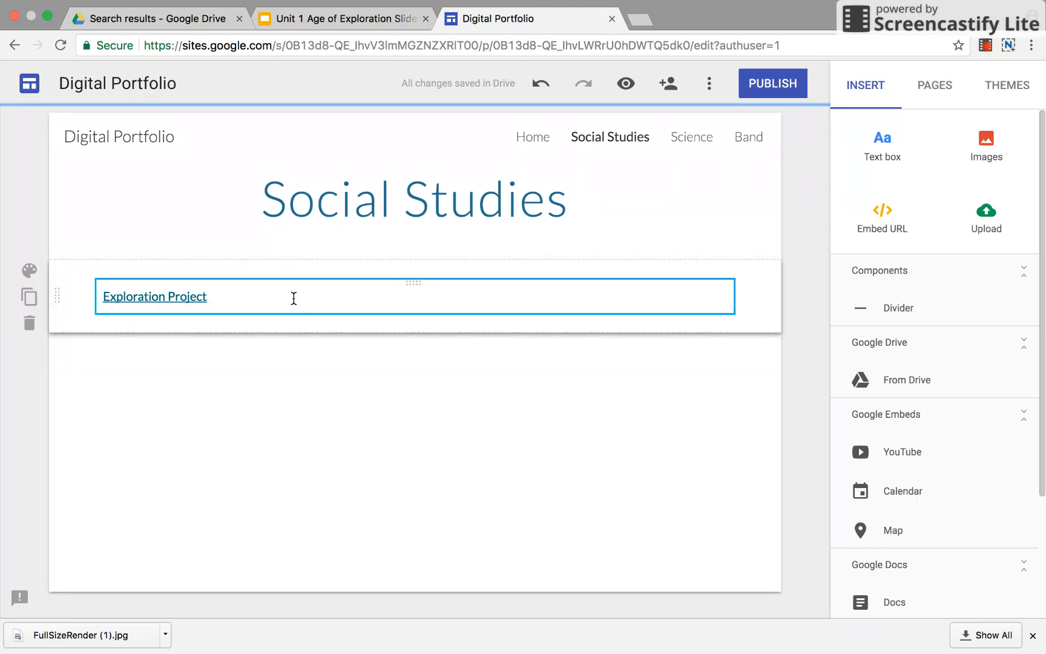
# Deselect the Exploration Project text box and choose From Drive in the Insert panel.
pyautogui.click(286, 327)
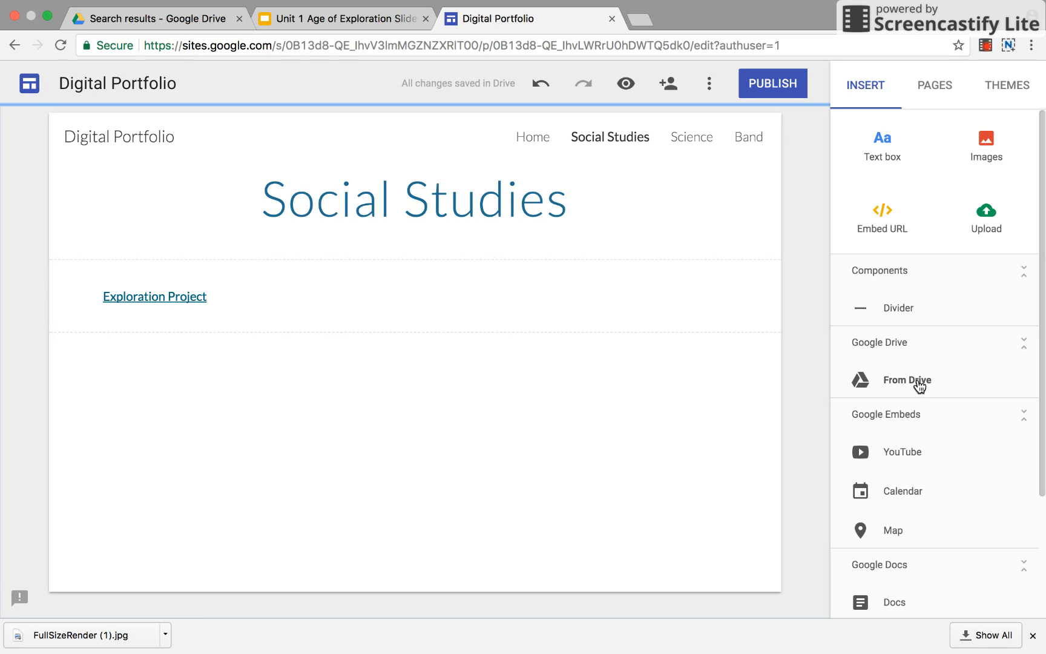
pyautogui.click(906, 380)
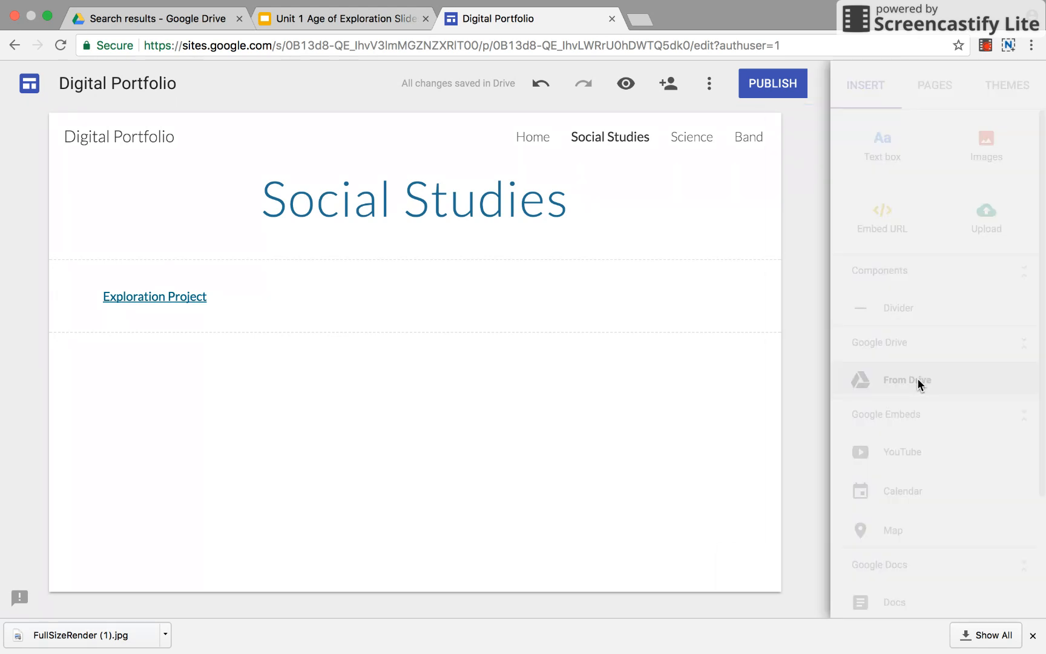
# Browse My Drive in the file picker and close it without inserting a file.
pyautogui.click(906, 380)
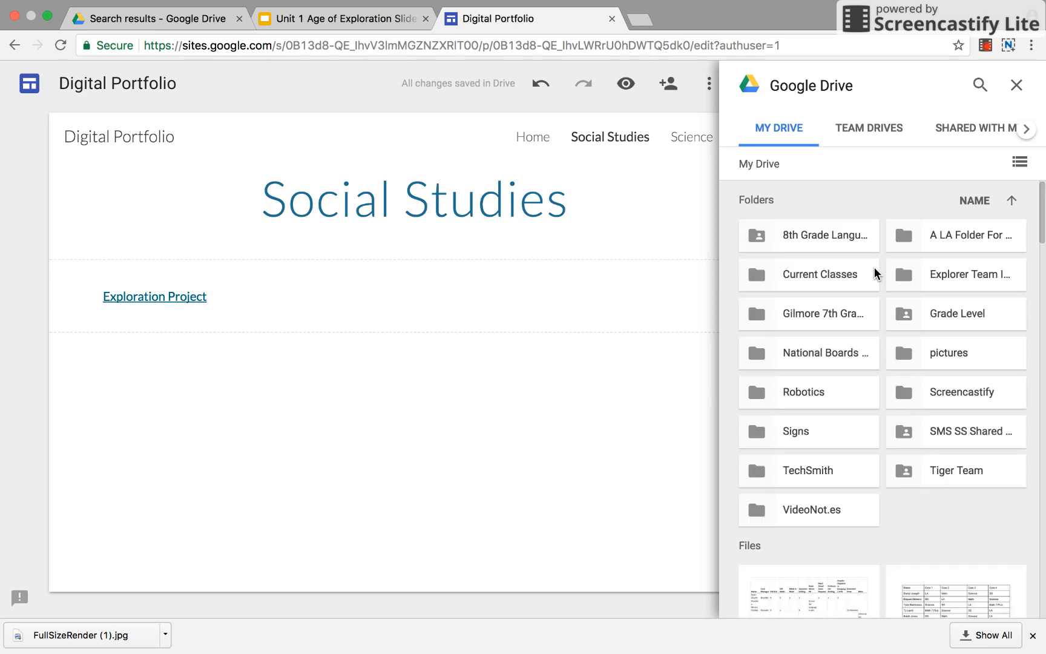
pyautogui.moveTo(999, 98)
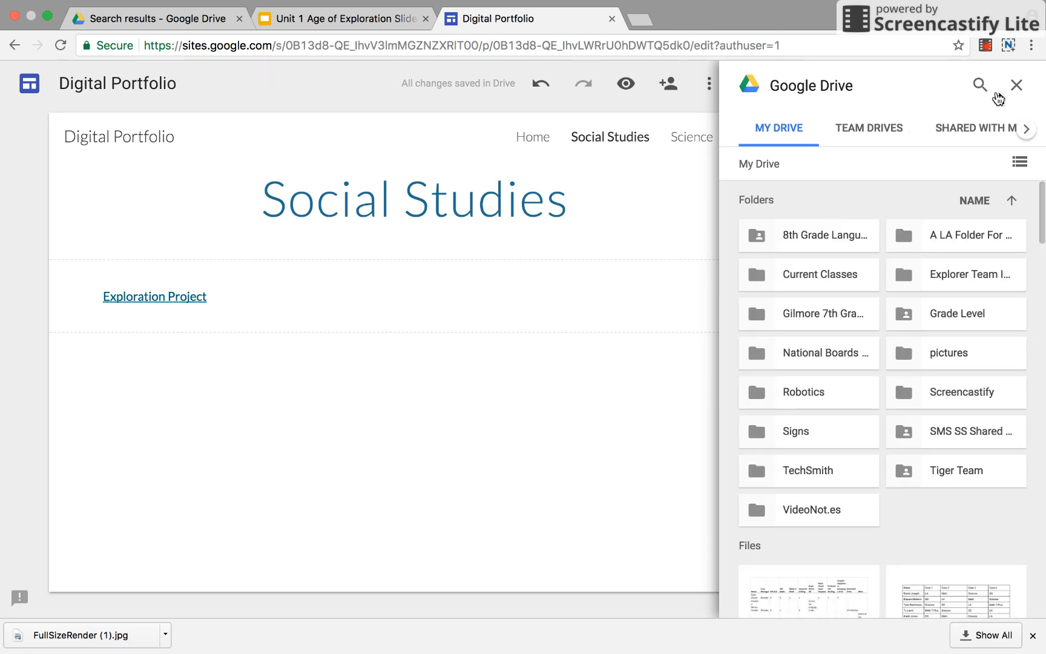
pyautogui.click(1016, 86)
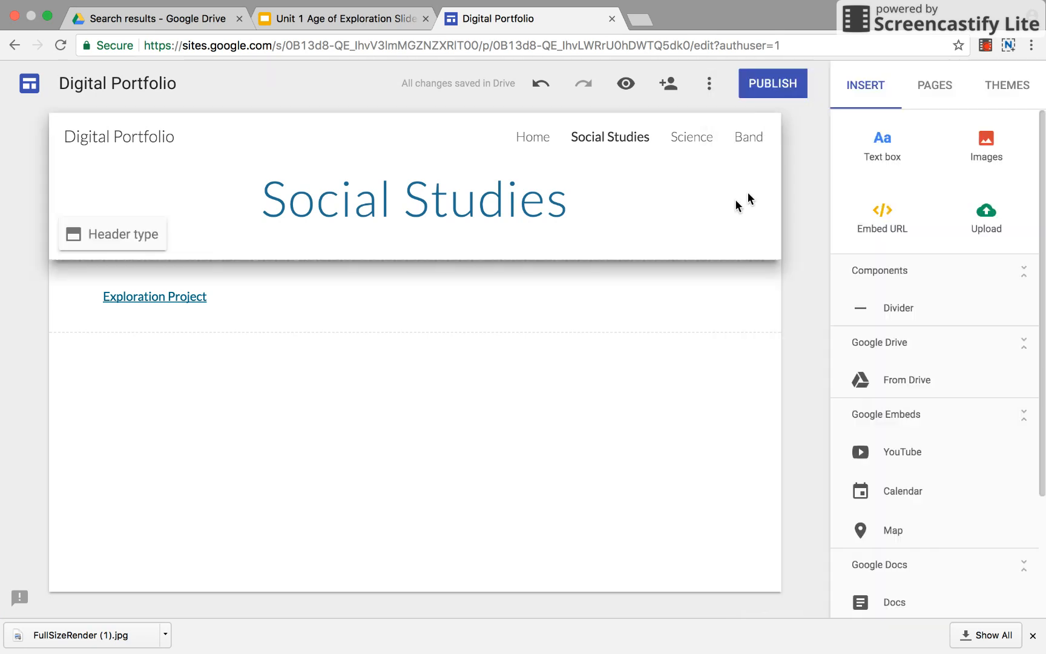
pyautogui.click(154, 296)
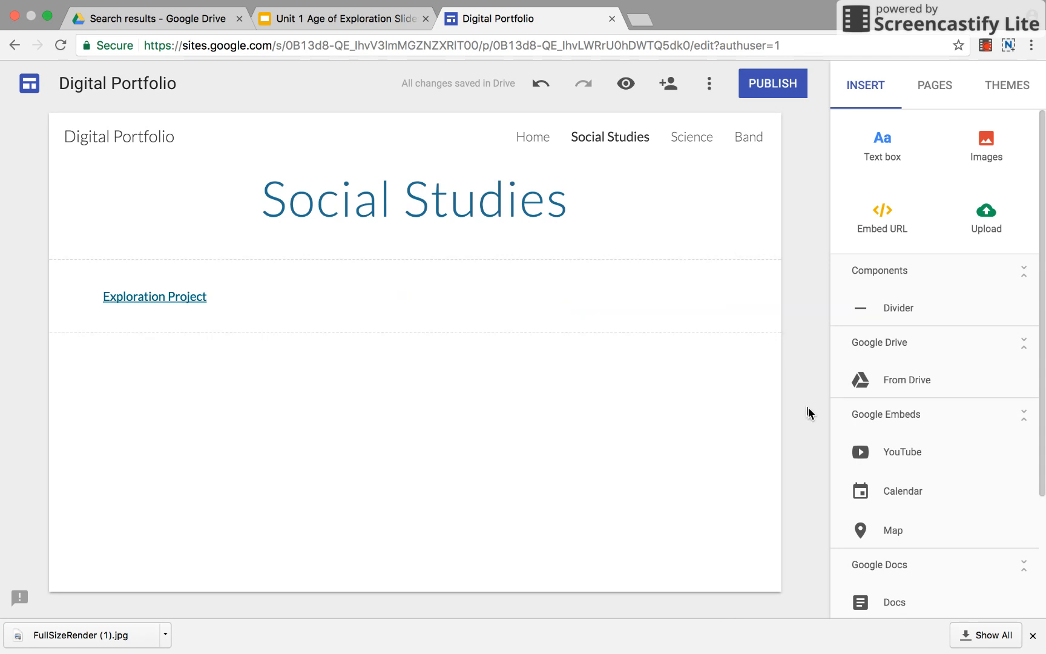
pyautogui.moveTo(911, 460)
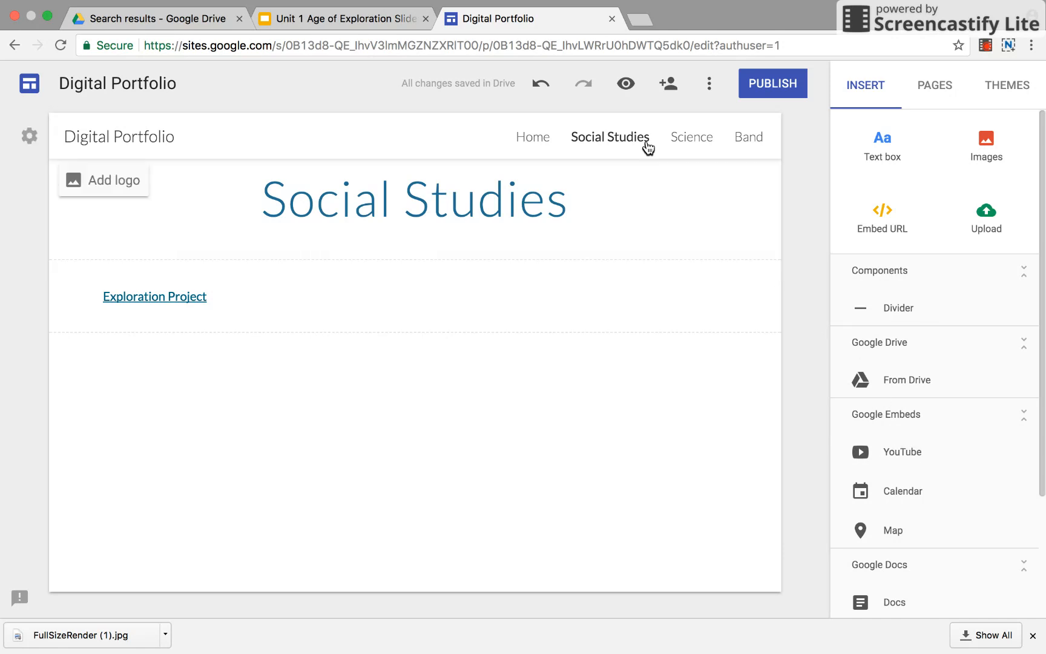
# Add a blank text box to the Science page and start a new browser tab.
pyautogui.click(691, 137)
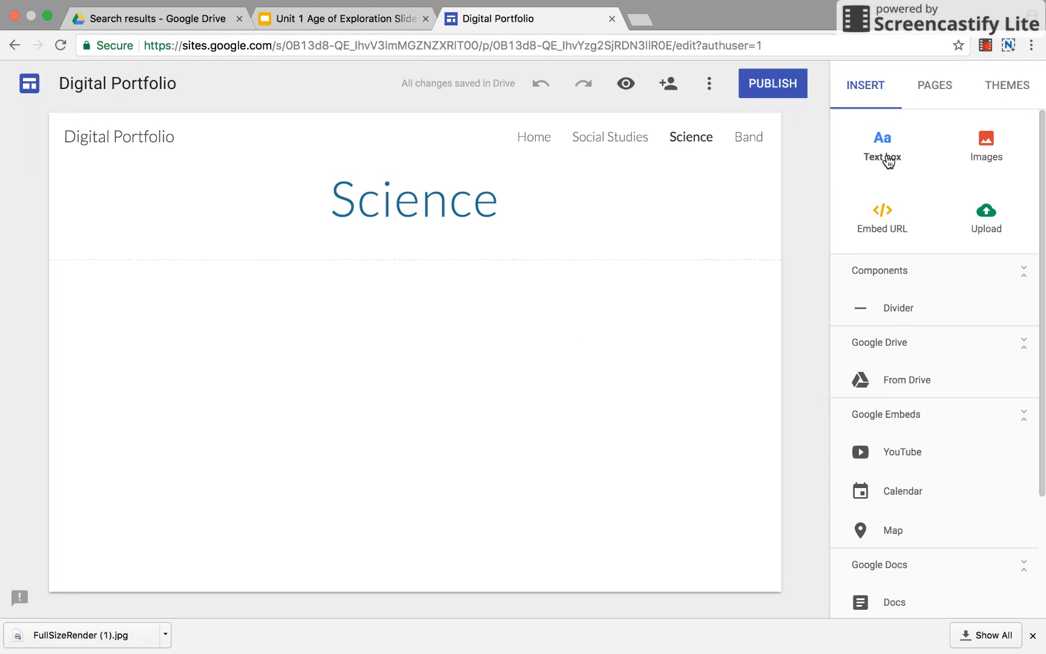
pyautogui.click(882, 145)
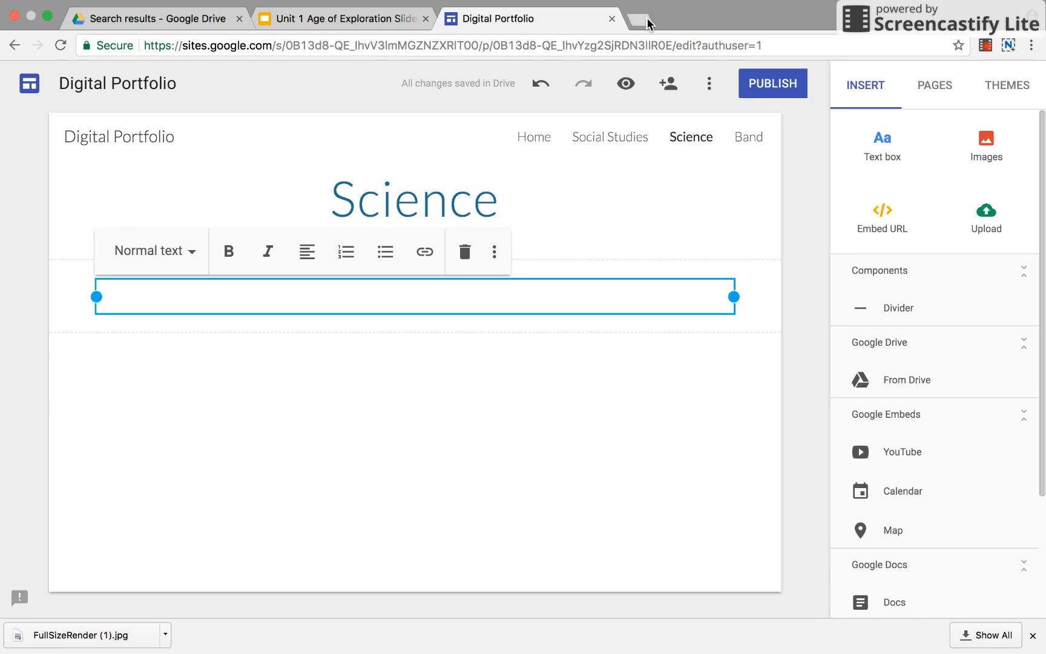
pyautogui.click(637, 18)
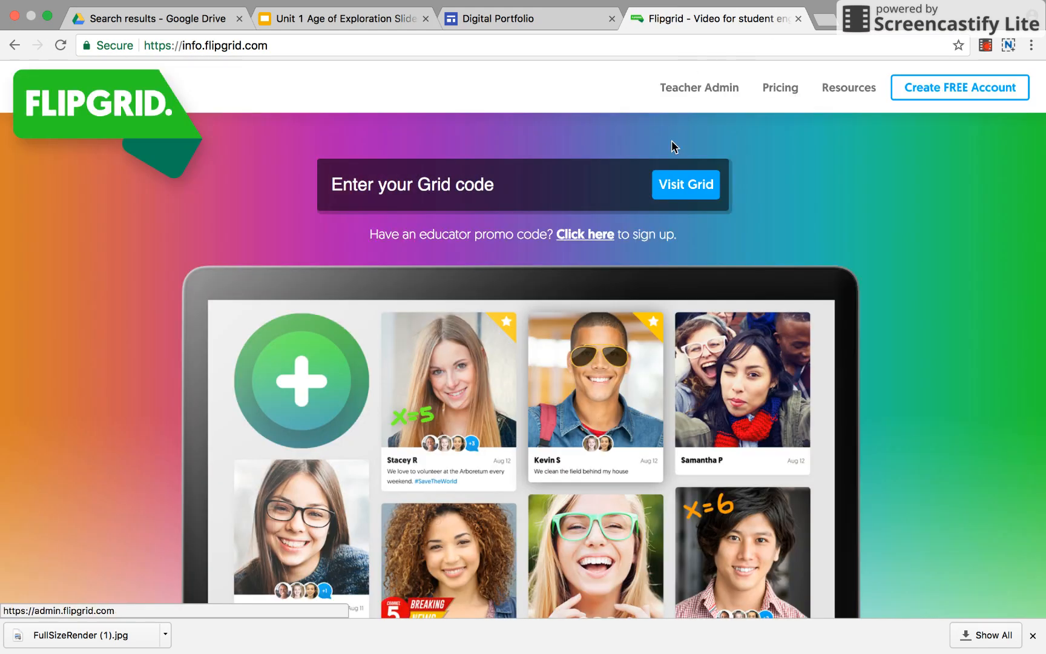
pyautogui.moveTo(529, 190)
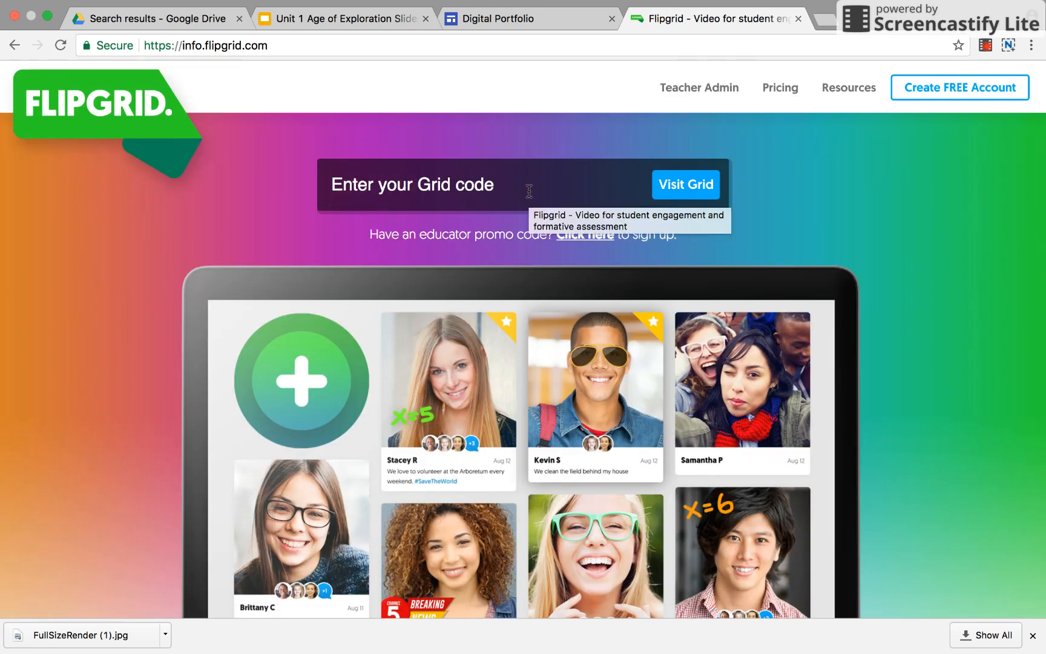
pyautogui.moveTo(502, 24)
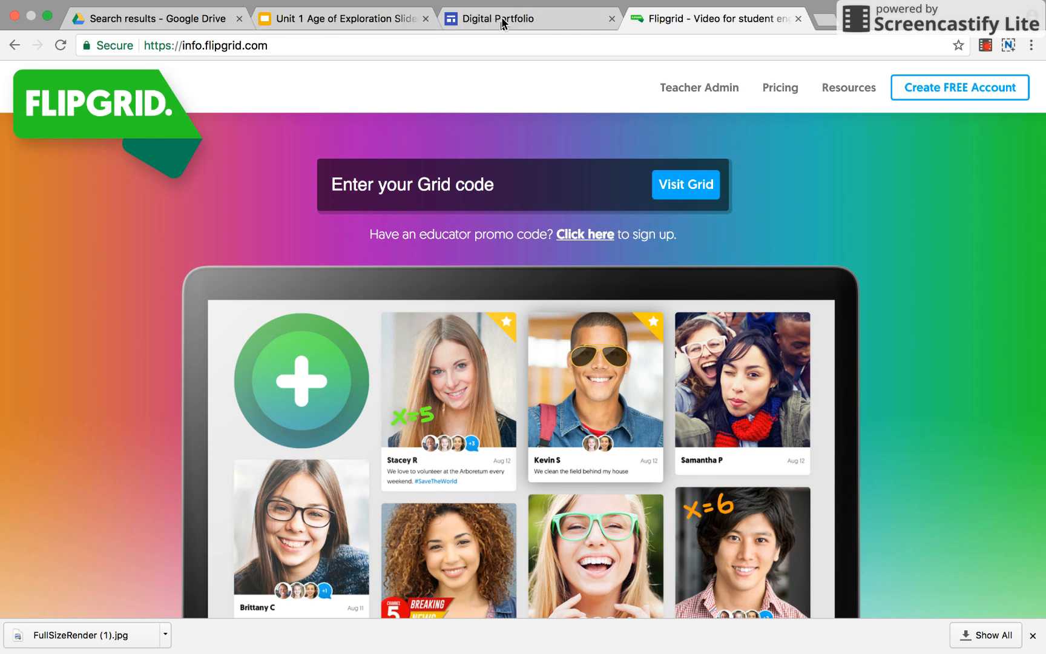
# Switch back to the Digital Portfolio site editor tab.
pyautogui.click(528, 19)
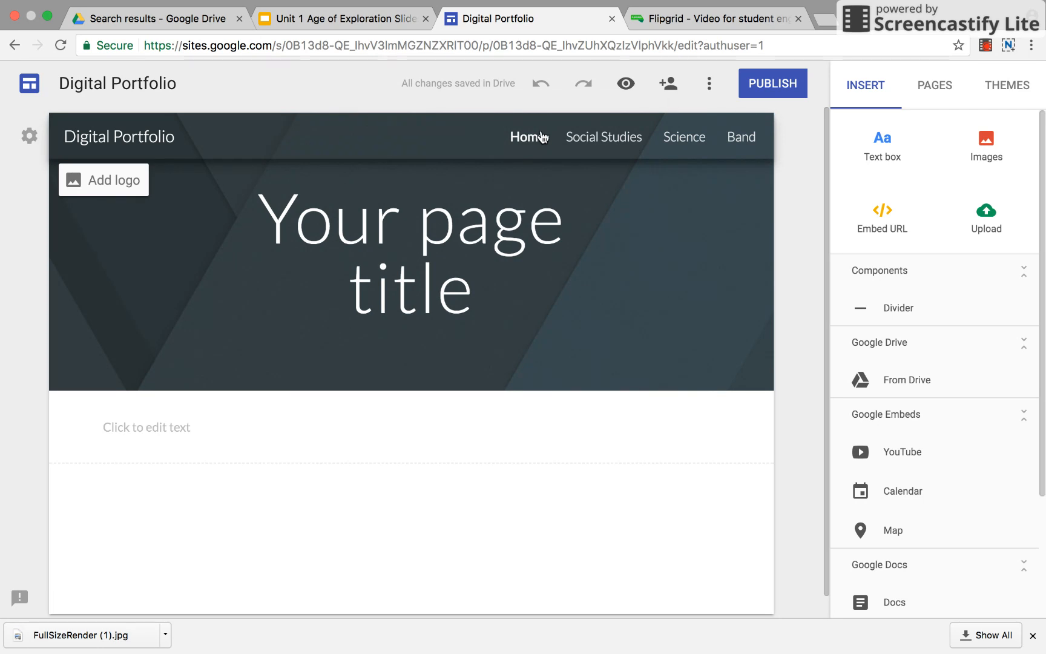
pyautogui.moveTo(772, 83)
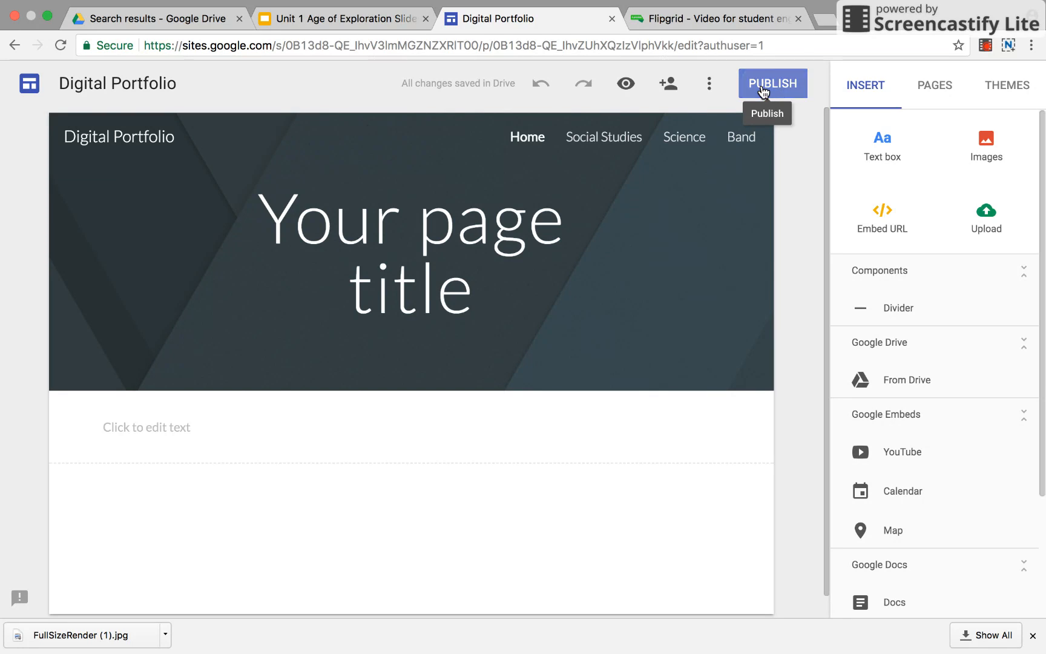
pyautogui.click(771, 84)
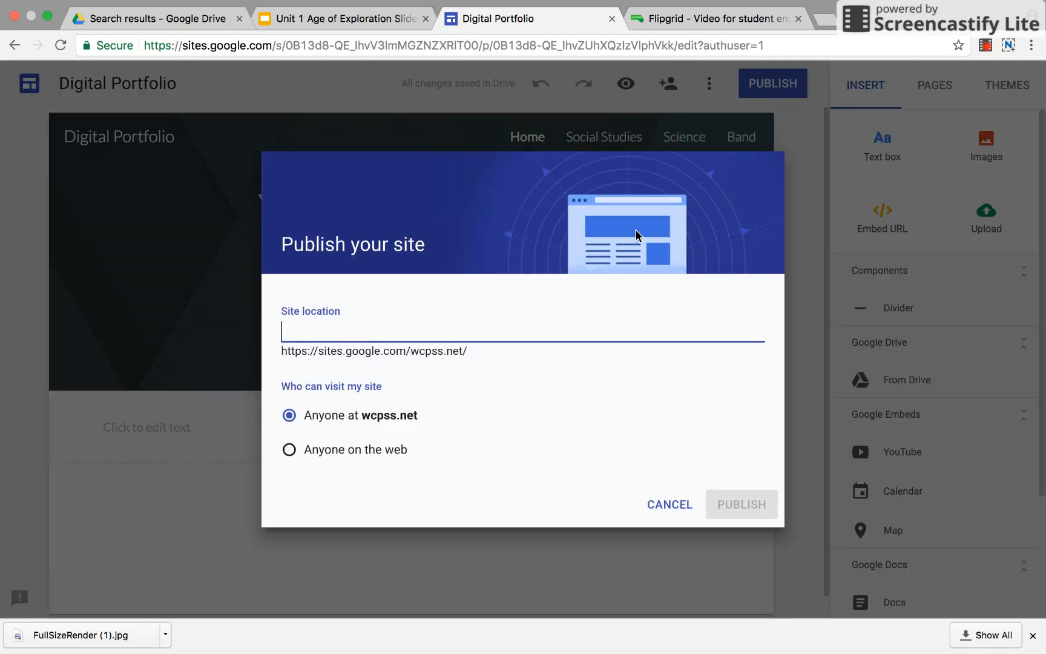
pyautogui.moveTo(577, 308)
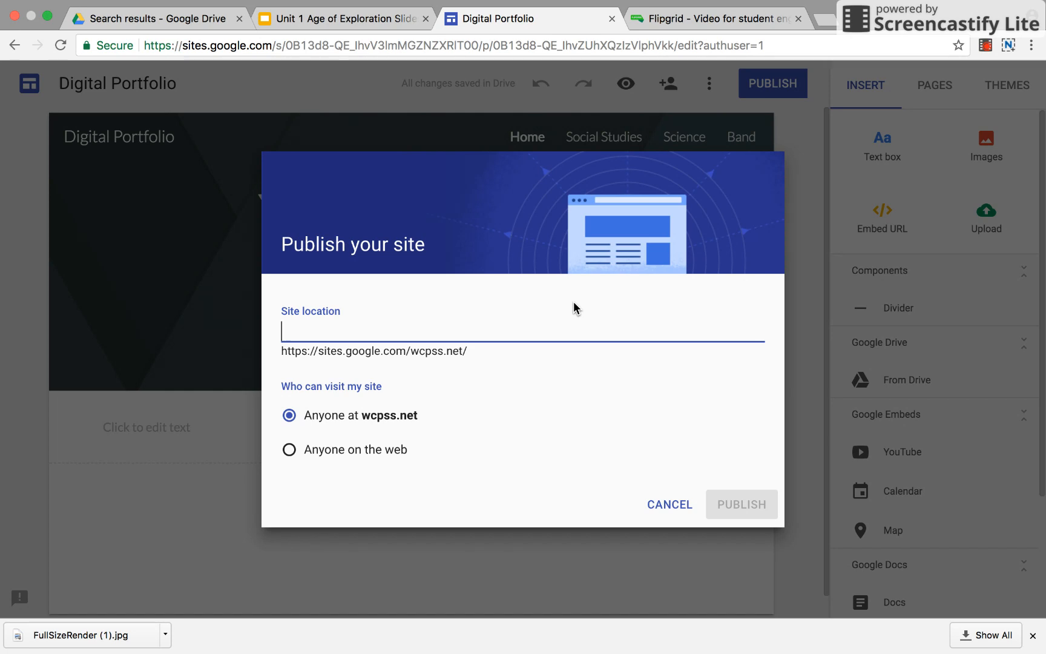
# Publish the site at the 'sampleportfolio' address, visible to anyone on the web.
pyautogui.write('g')
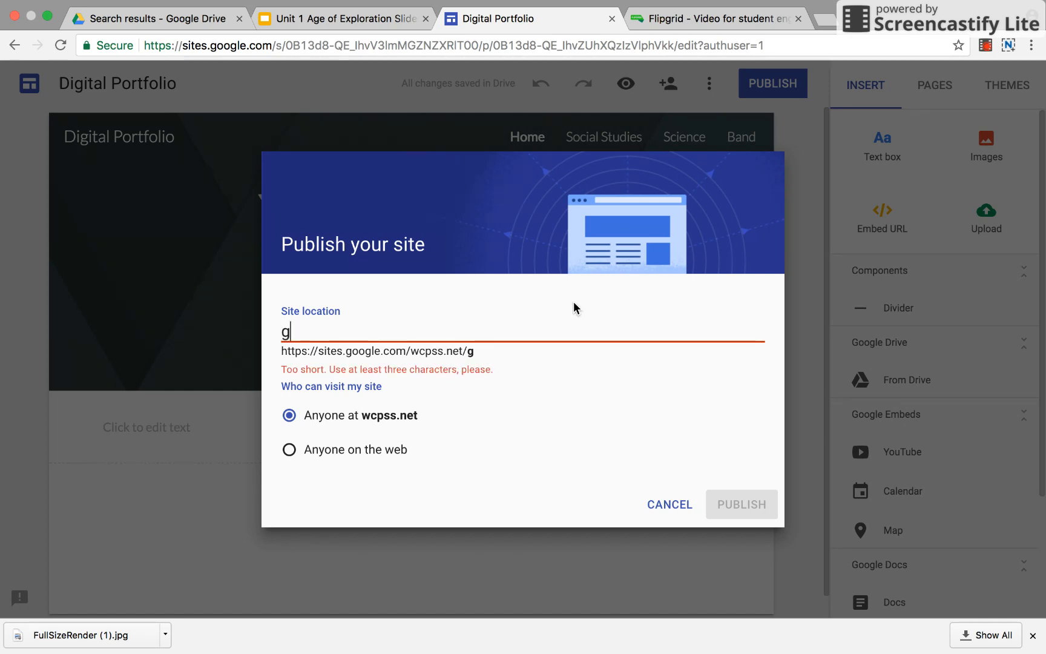
pyautogui.press('Backspace')
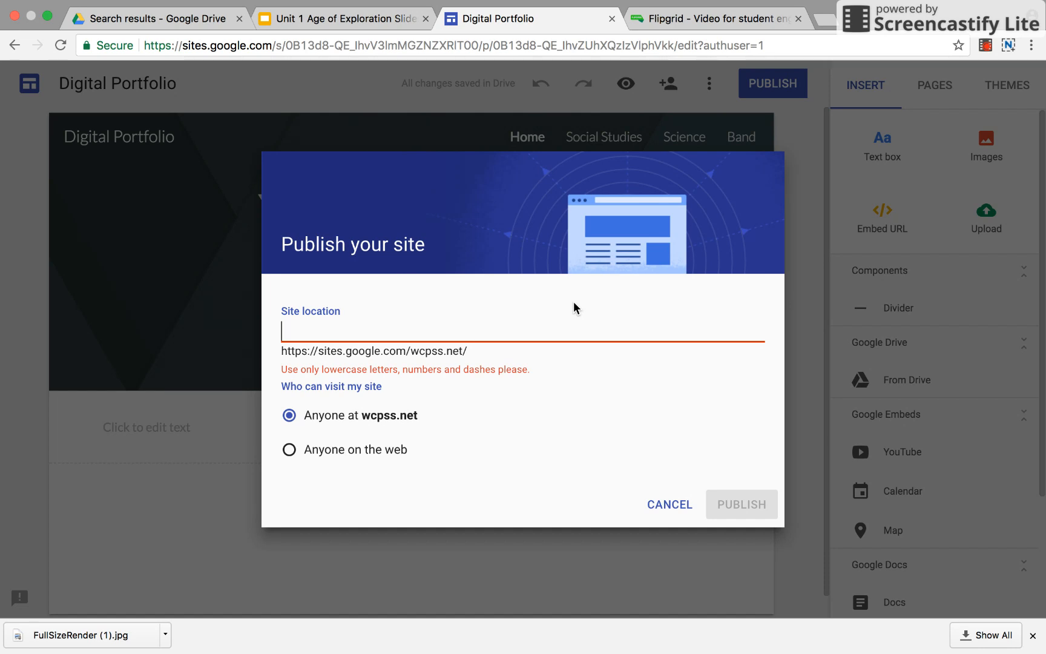
pyautogui.write('sampe')
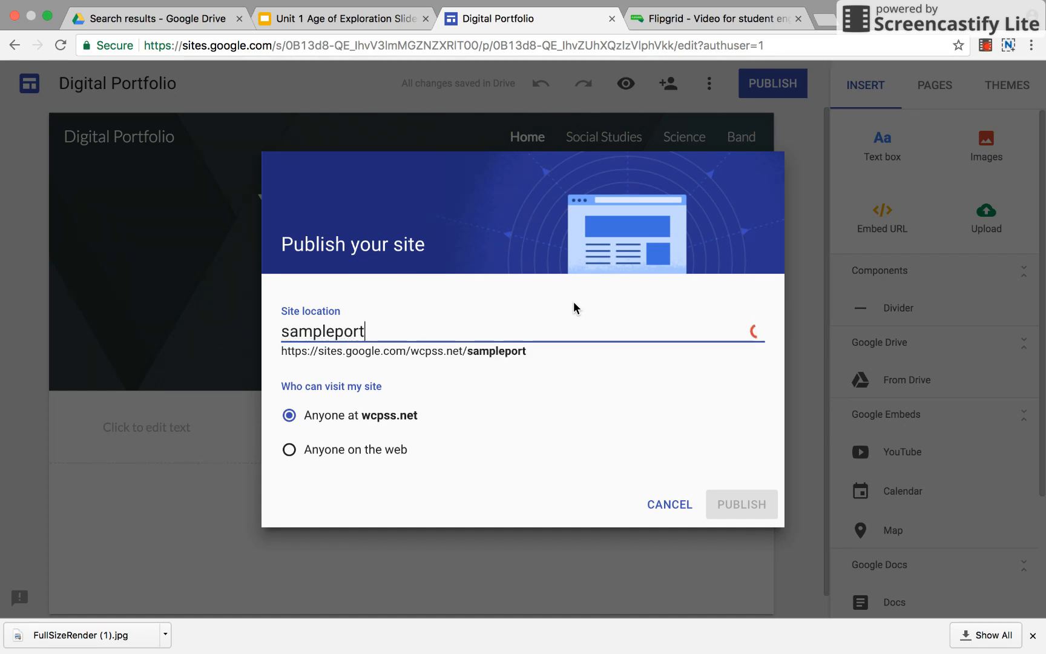
pyautogui.write('folio-')
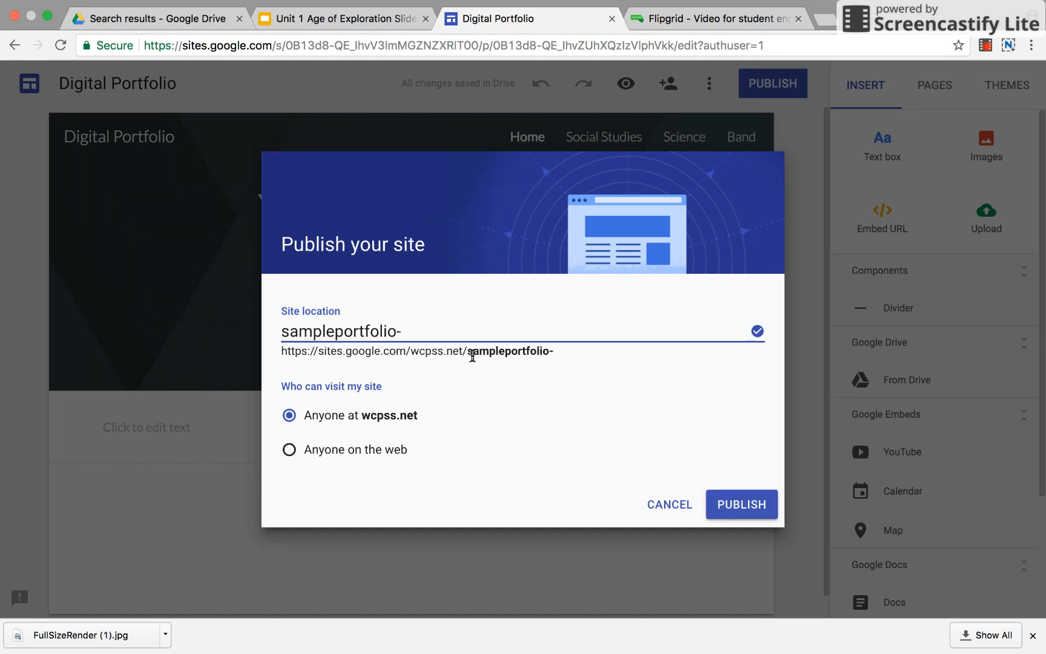
pyautogui.press('Backspace')
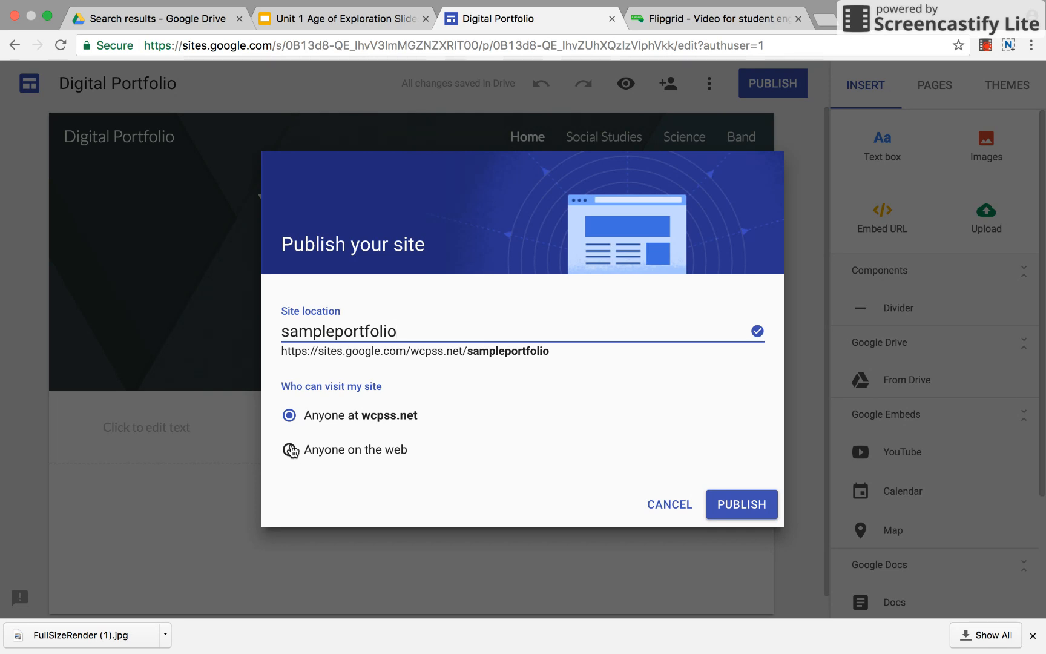
pyautogui.click(289, 449)
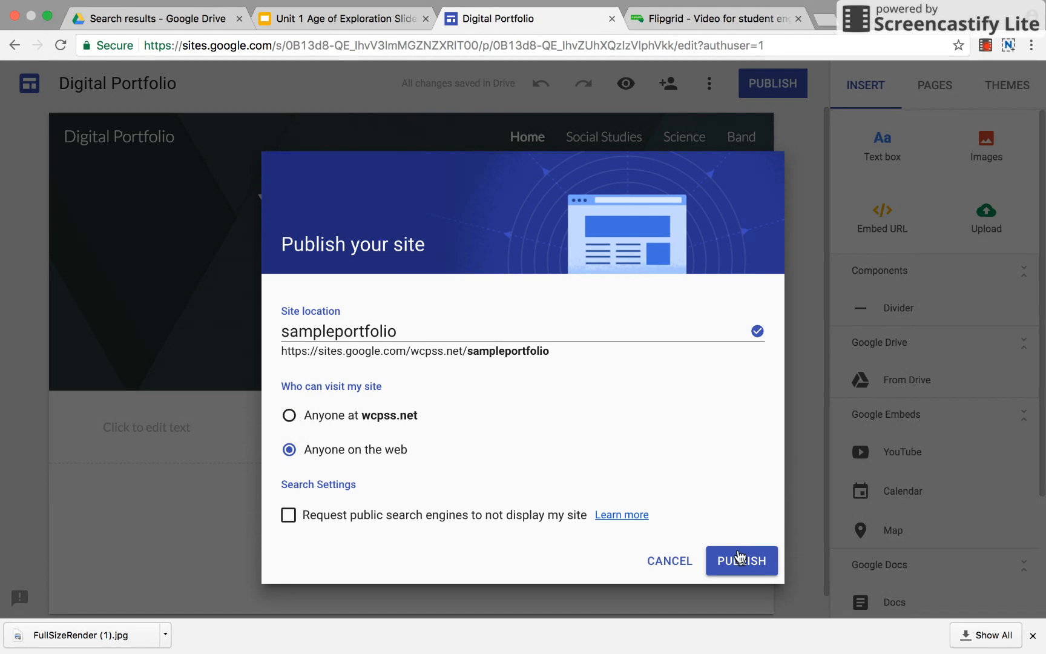
pyautogui.click(741, 560)
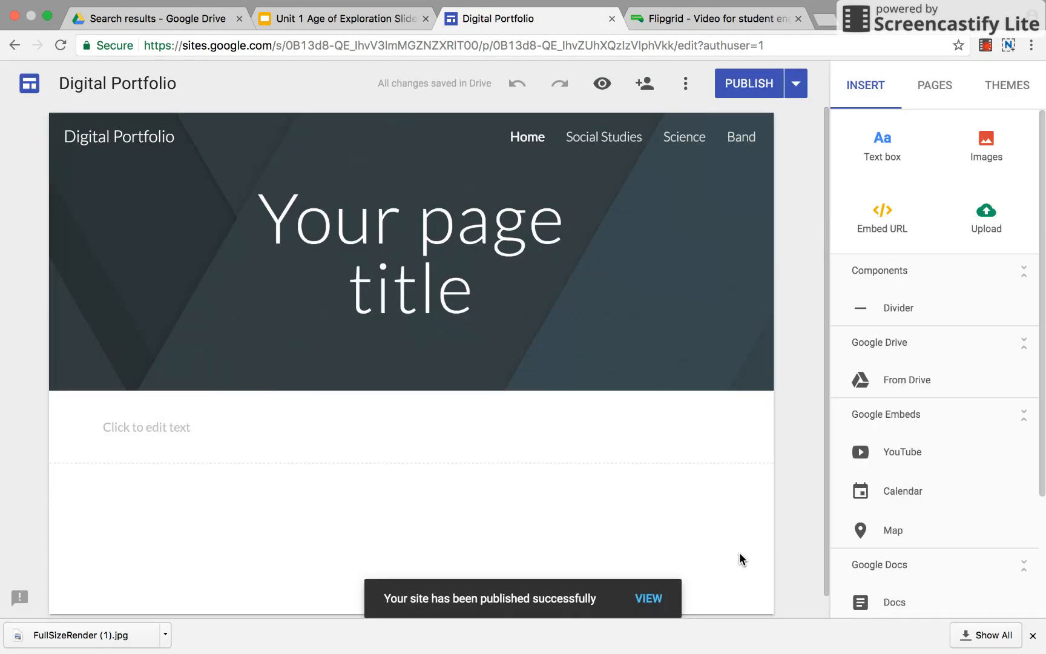
pyautogui.click(412, 260)
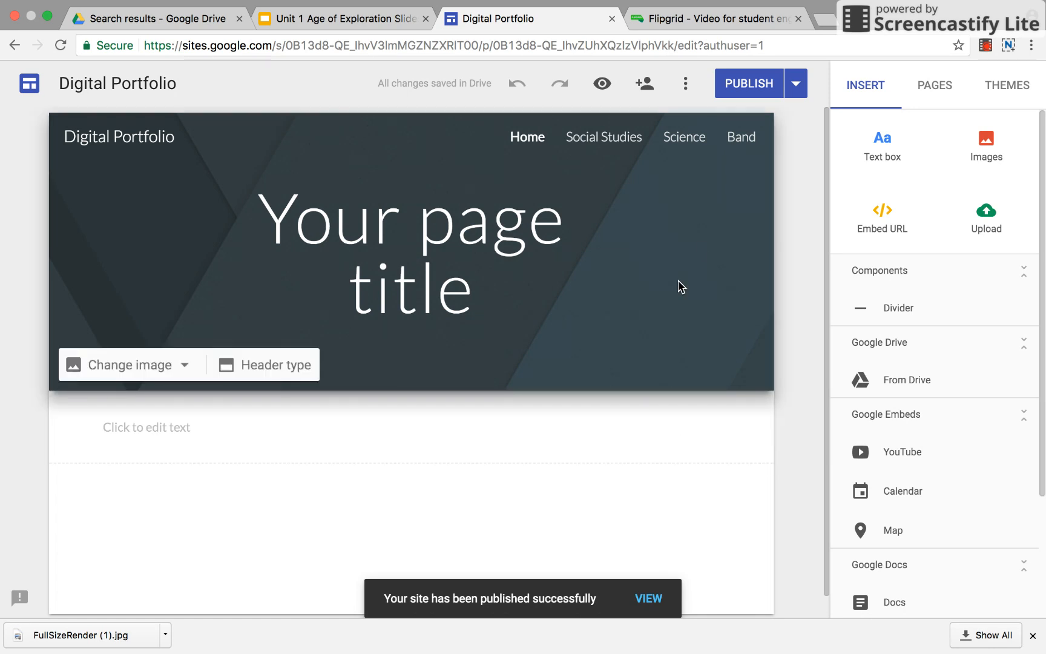
pyautogui.moveTo(601, 83)
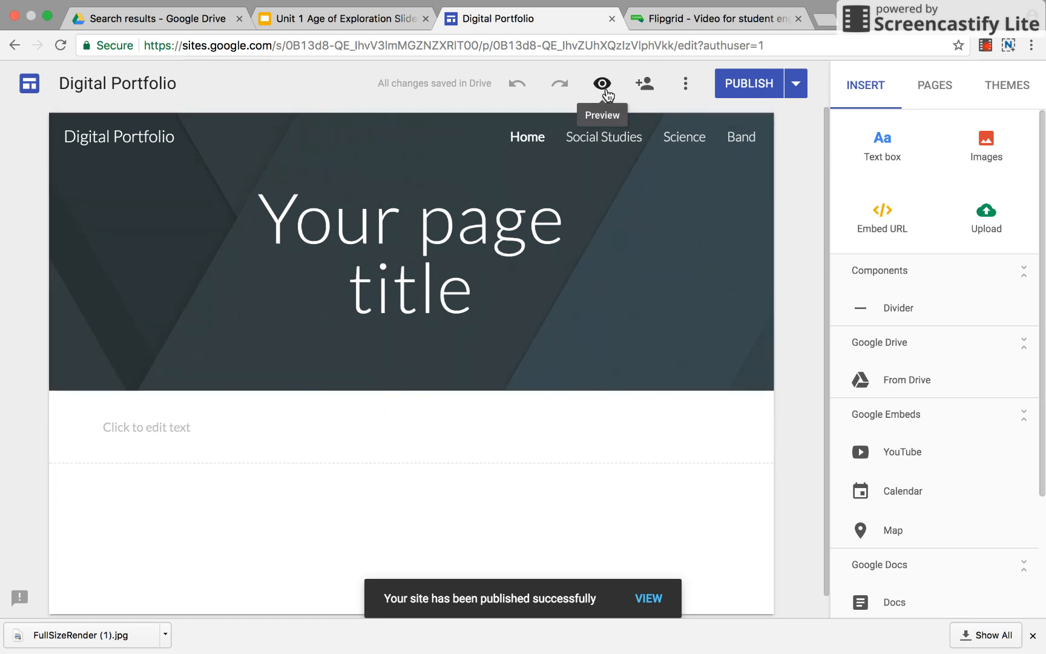
pyautogui.moveTo(643, 83)
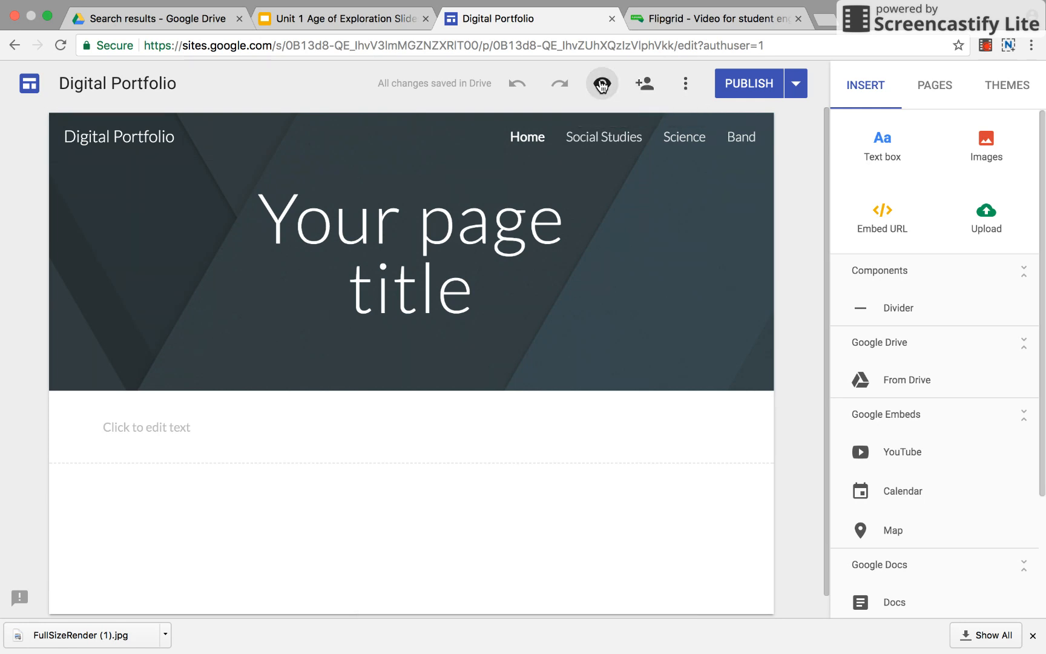
# Preview the portfolio's Home page as a visitor, then close the Digital Portfolio tab.
pyautogui.click(600, 83)
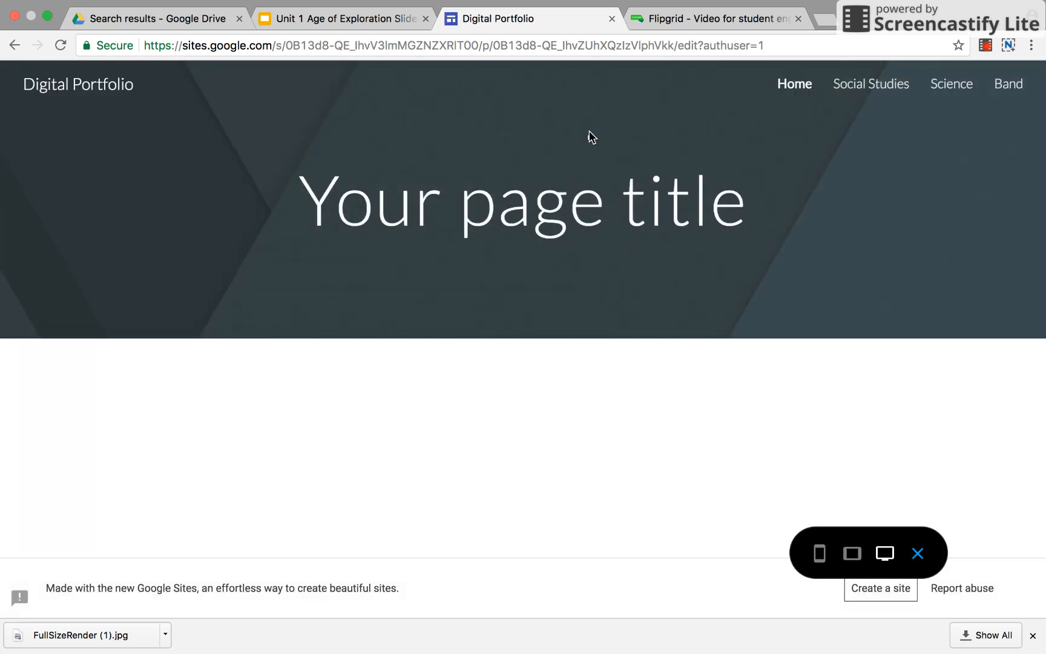
pyautogui.moveTo(608, 89)
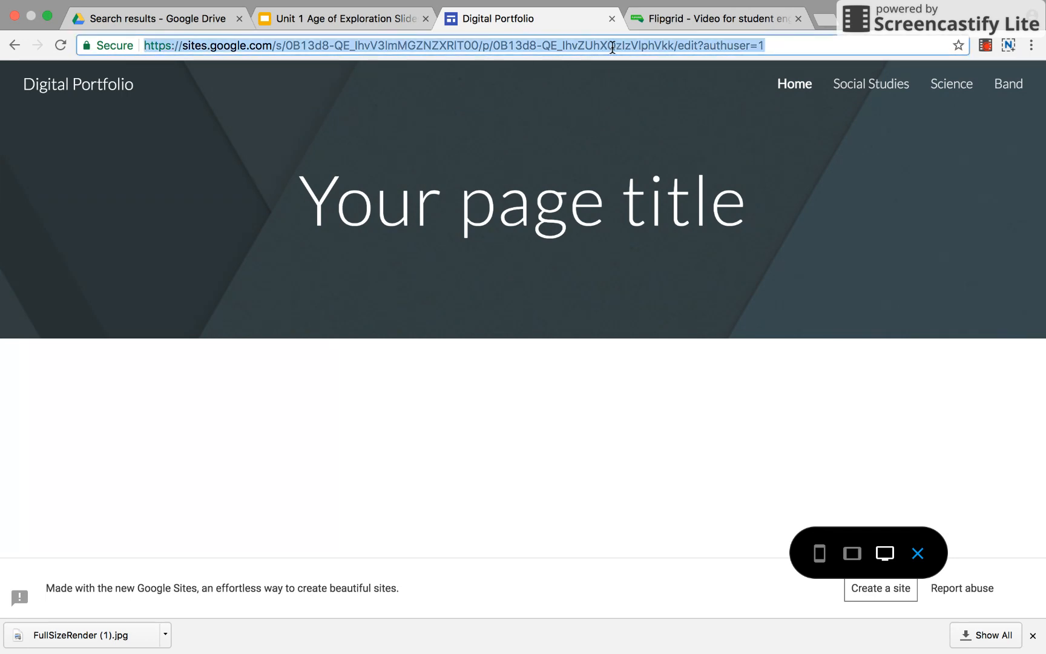
pyautogui.moveTo(357, 46)
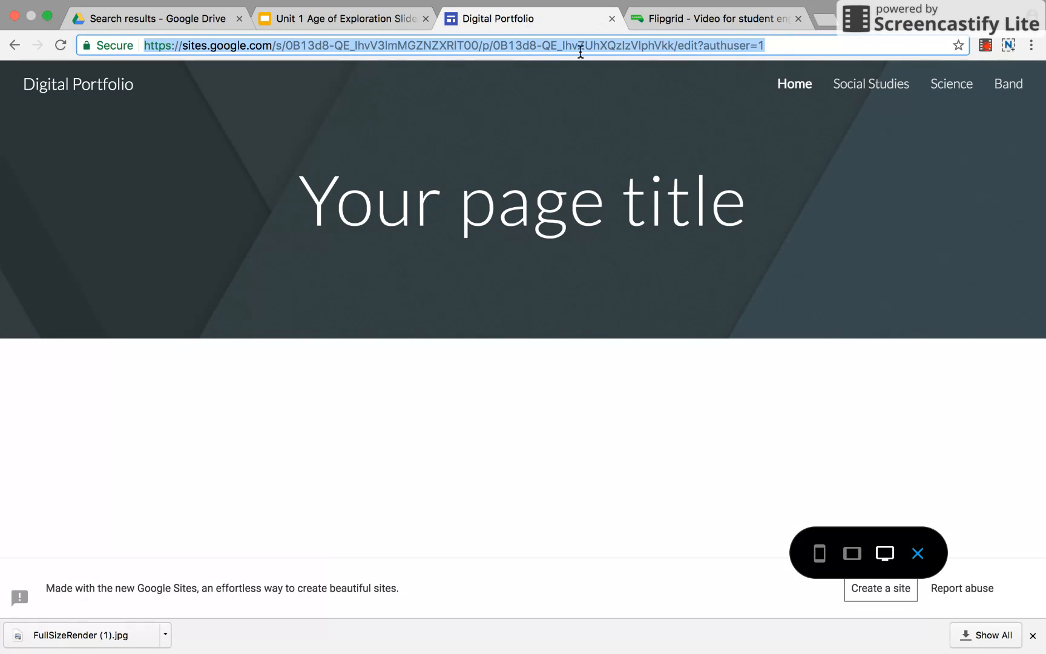
pyautogui.moveTo(579, 69)
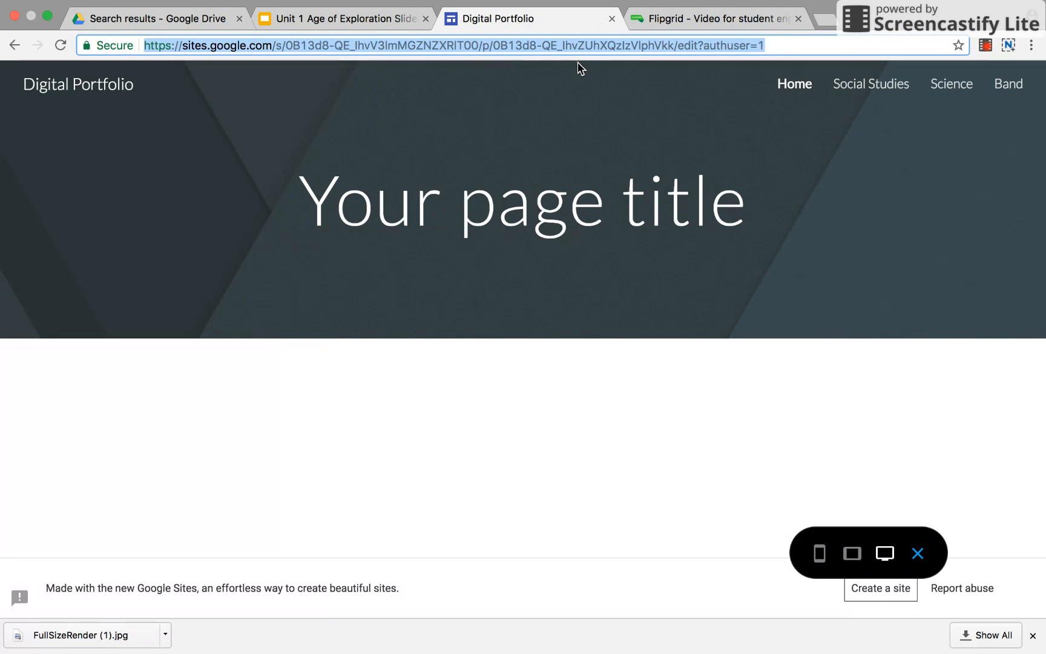
pyautogui.moveTo(619, 39)
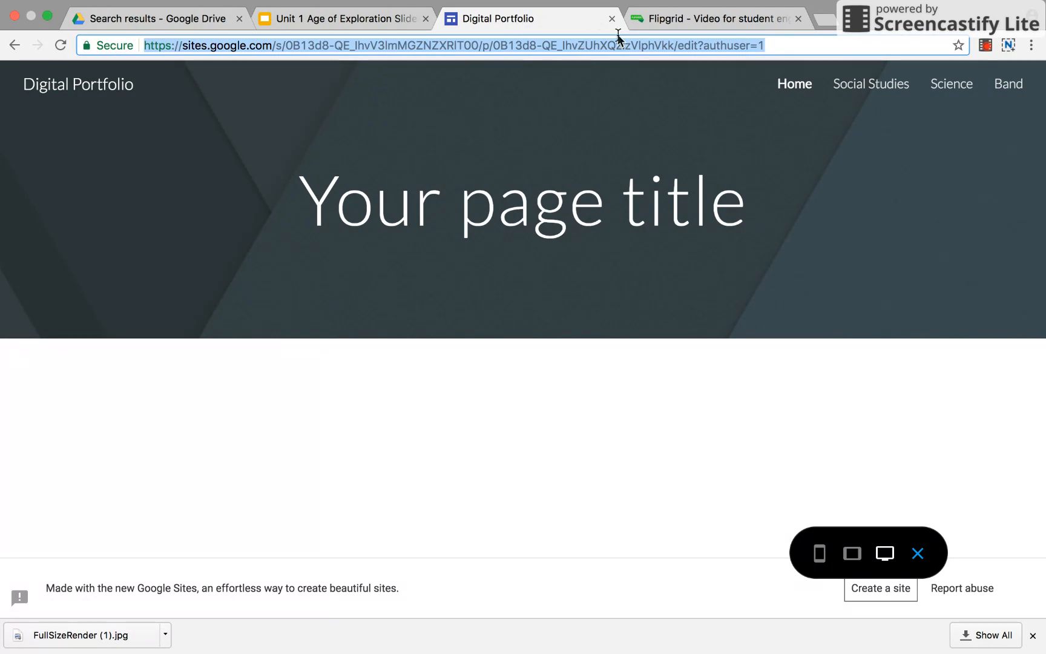
pyautogui.moveTo(610, 19)
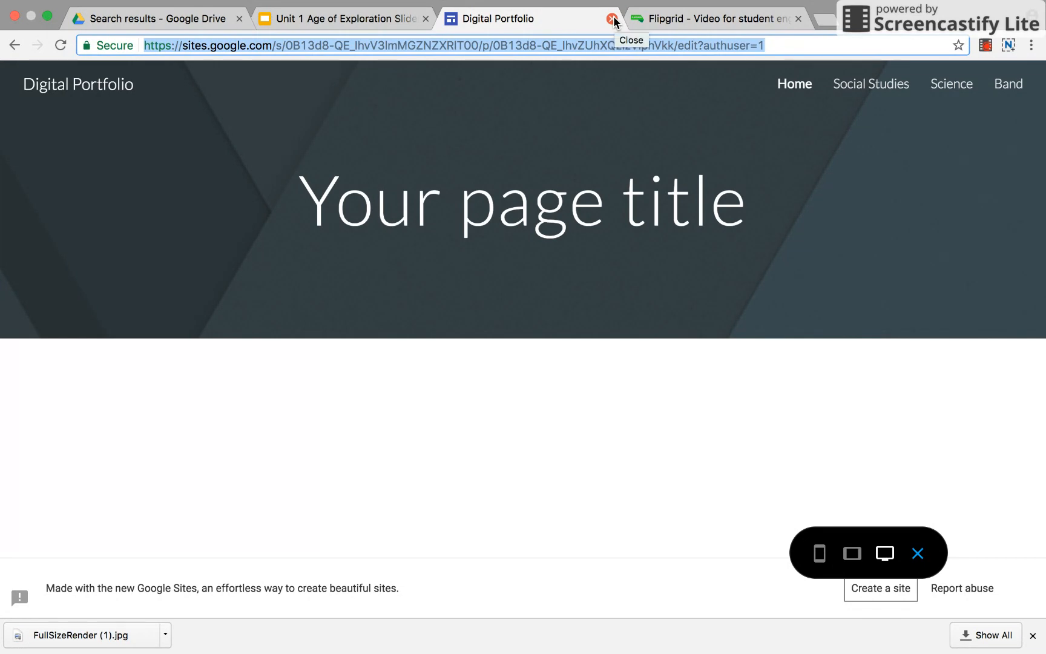
pyautogui.moveTo(617, 22)
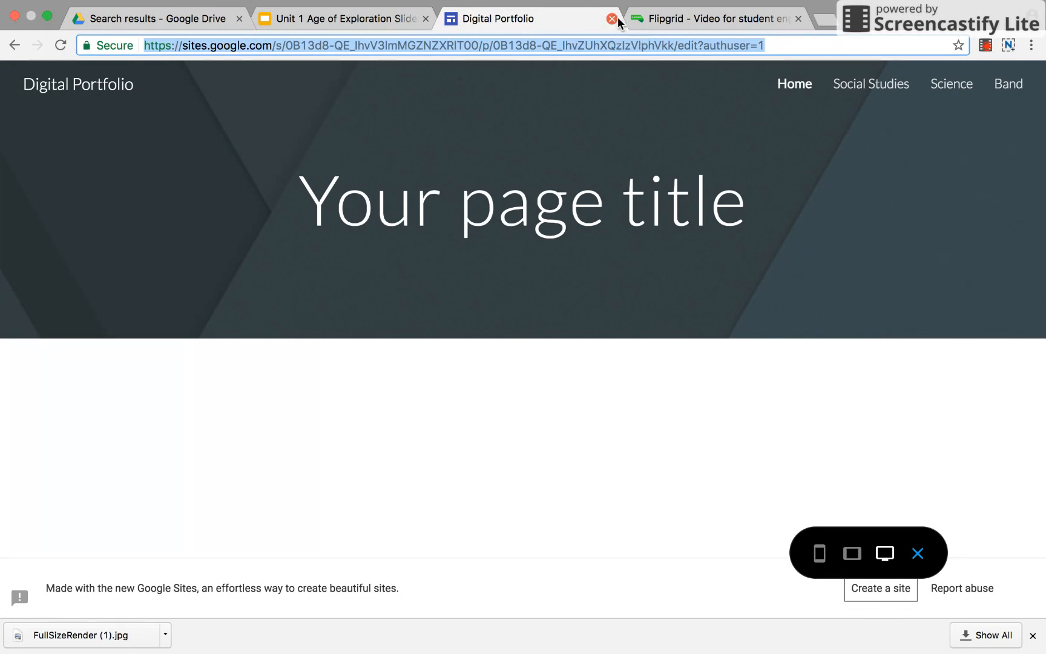
pyautogui.click(610, 18)
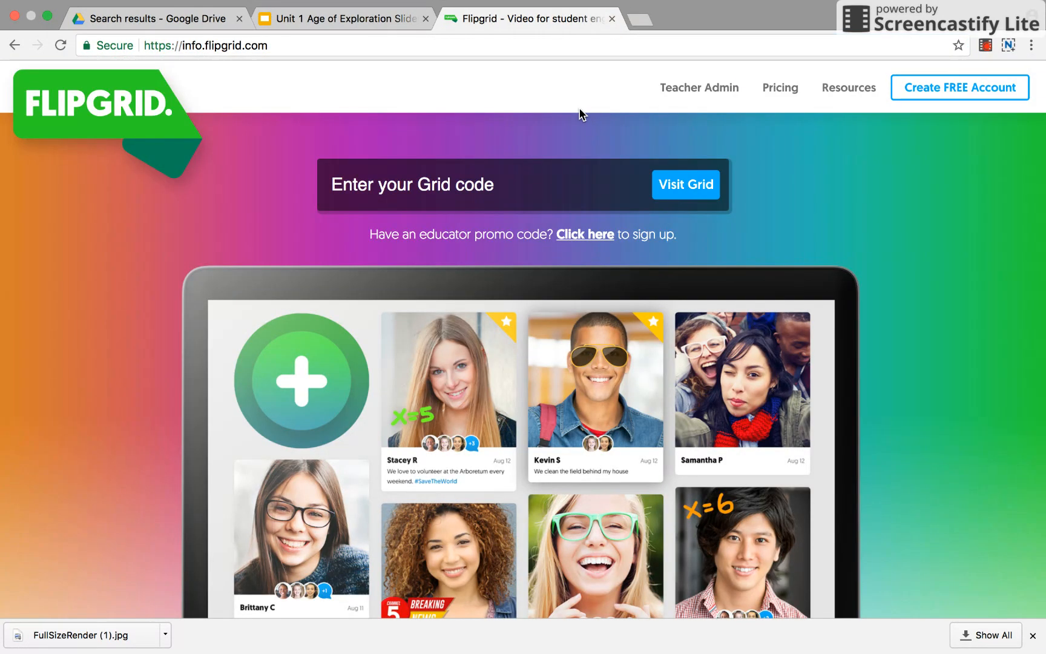